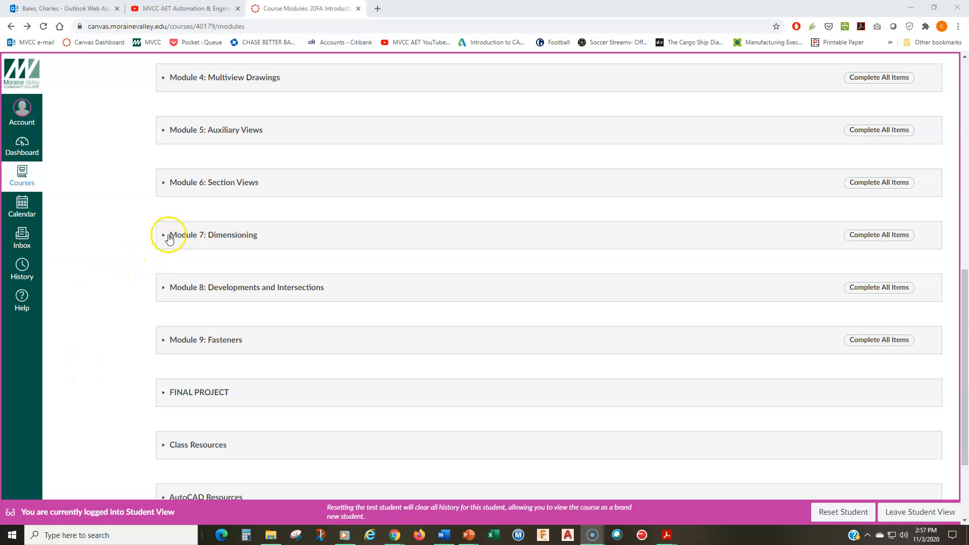
pyautogui.moveTo(225, 238)
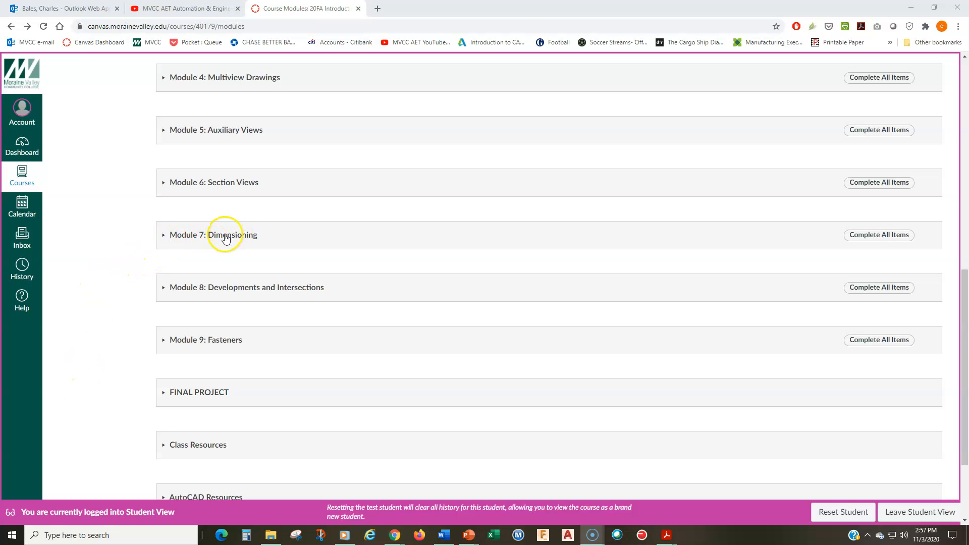
# Step: Expand the Module 7: Dimensioning header so its six CAD exercise assignments are listed
pyautogui.click(213, 234)
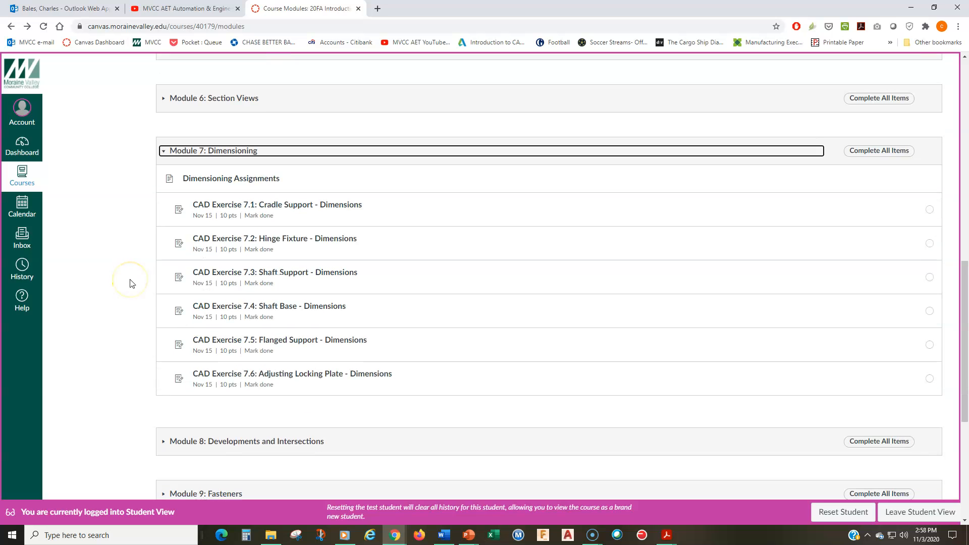
pyautogui.moveTo(300, 208)
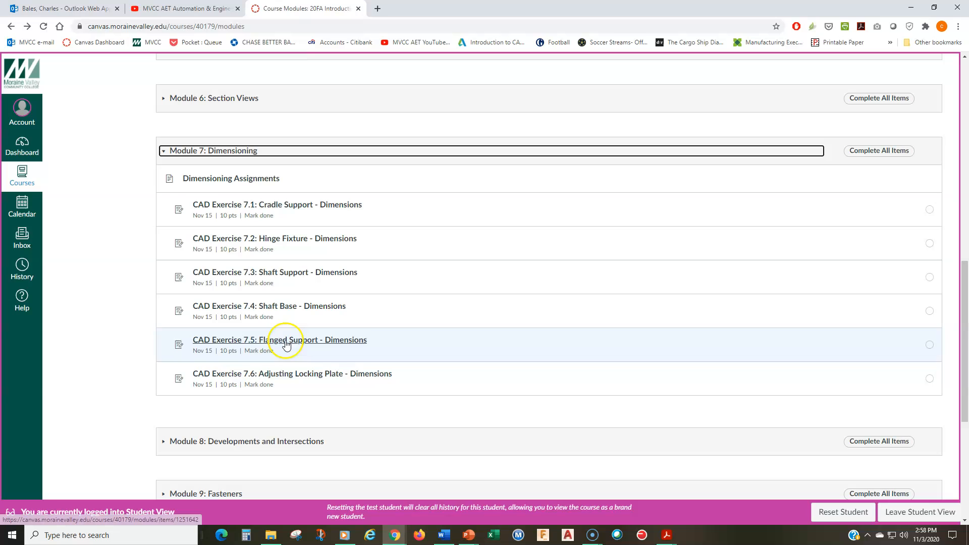
pyautogui.moveTo(290, 378)
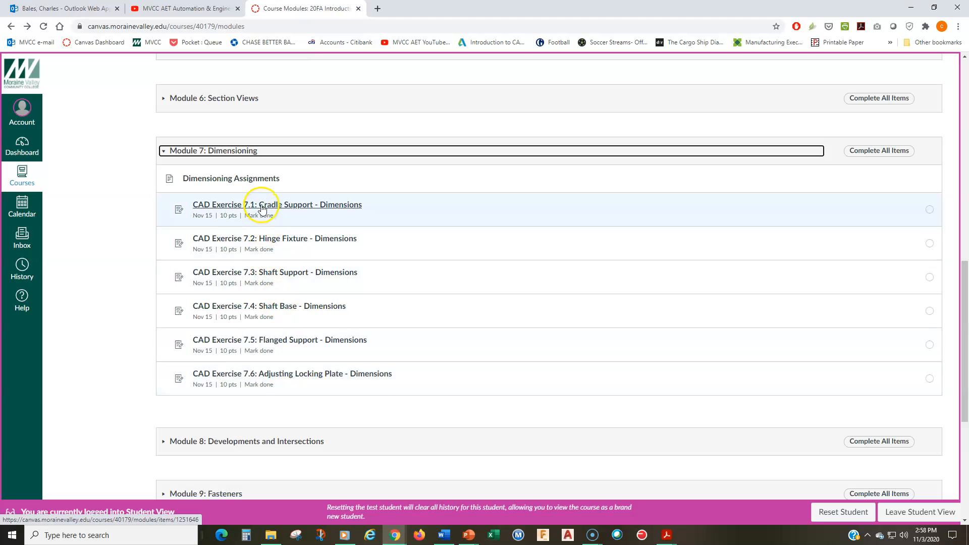
pyautogui.moveTo(280, 339)
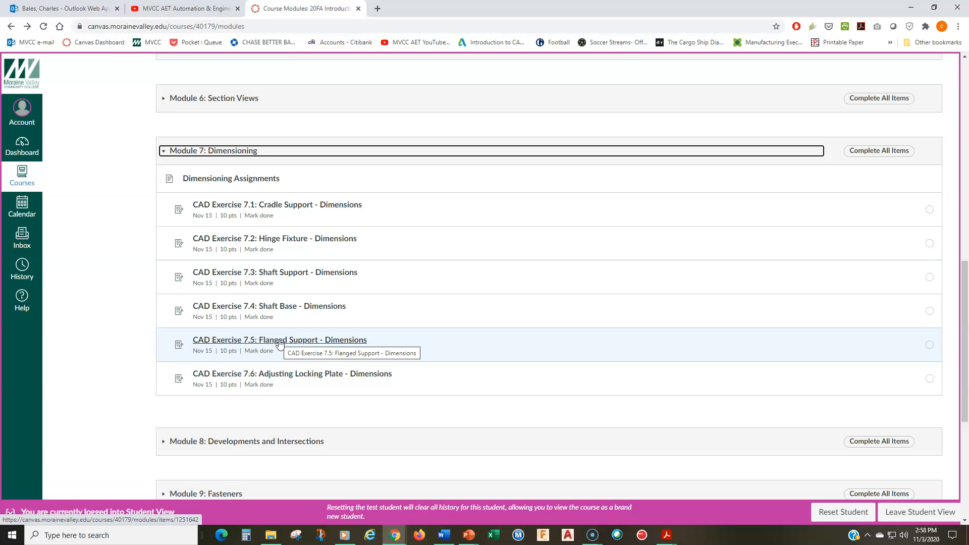
pyautogui.moveTo(280, 238)
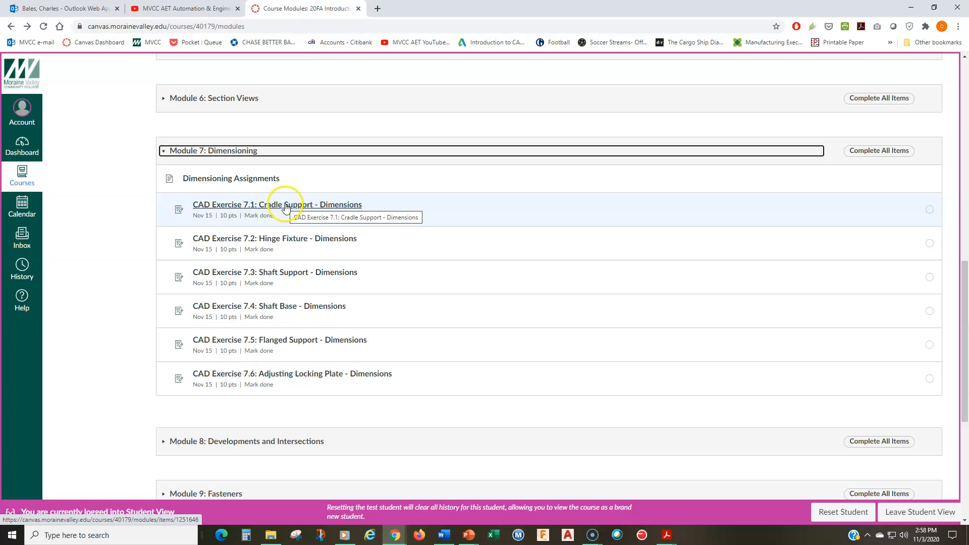
pyautogui.moveTo(290, 241)
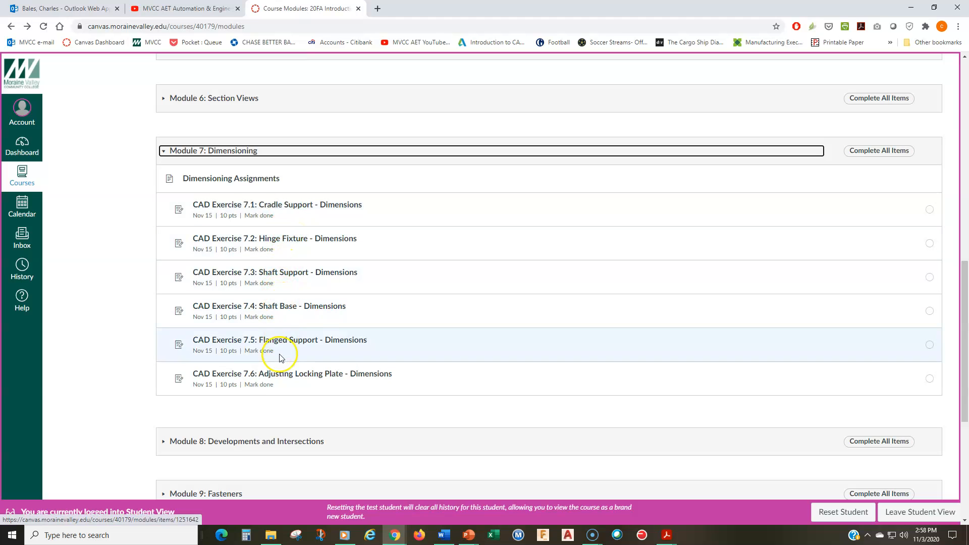
pyautogui.moveTo(282, 380)
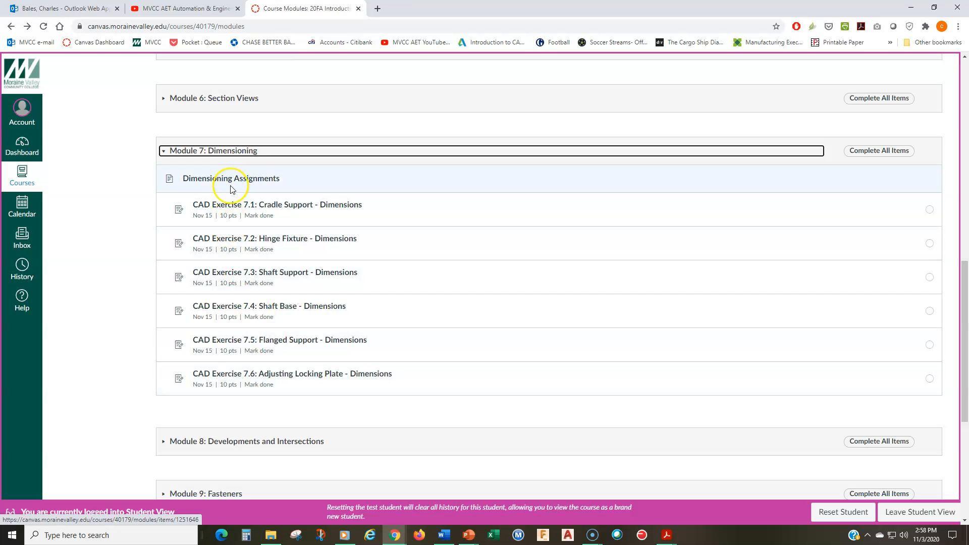
pyautogui.moveTo(246, 181)
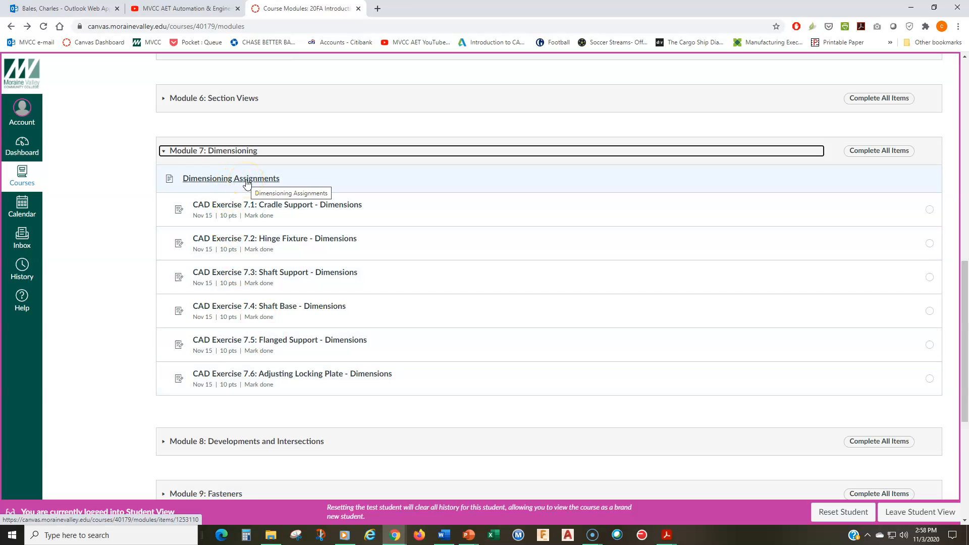
# Step: Open the Dimensioning Assignments page from the Module 7 item list
pyautogui.click(230, 177)
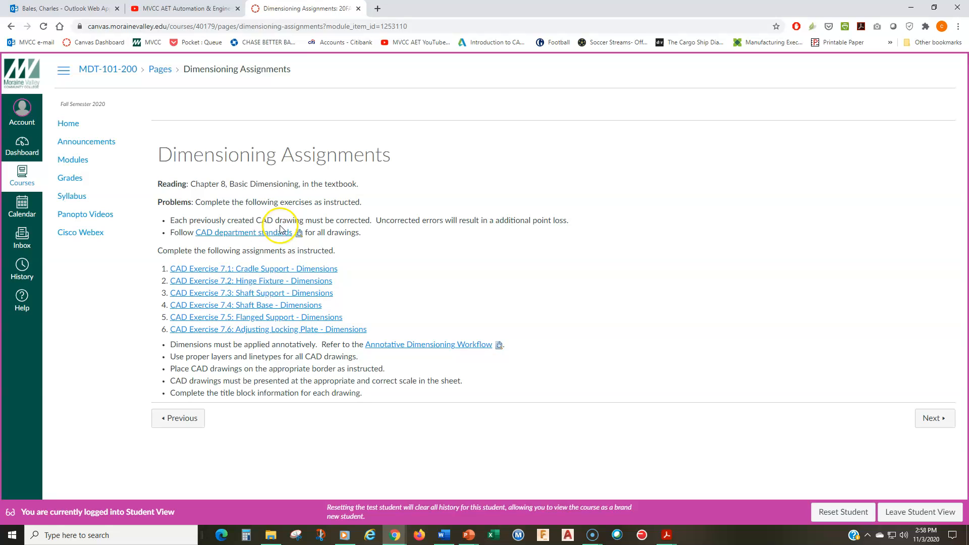
pyautogui.moveTo(193, 184)
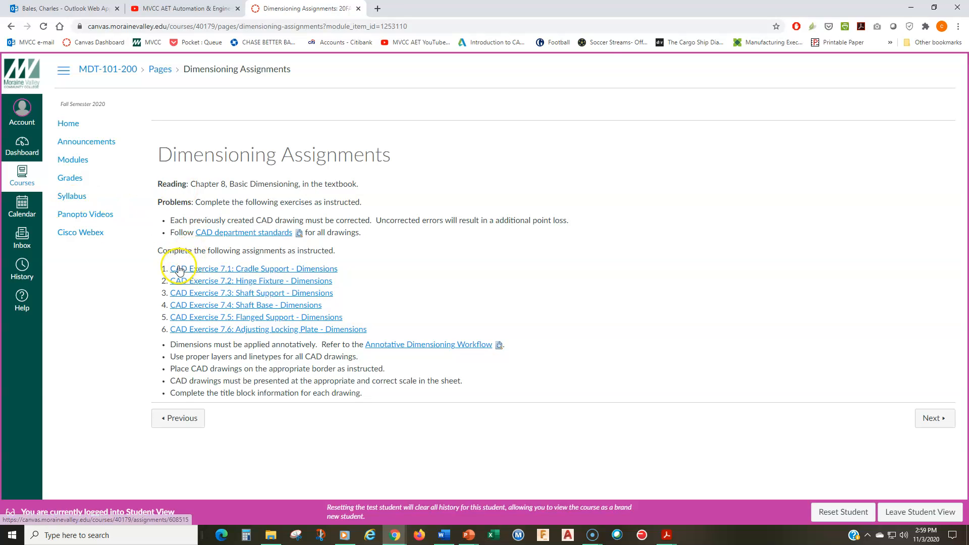
pyautogui.moveTo(192, 263)
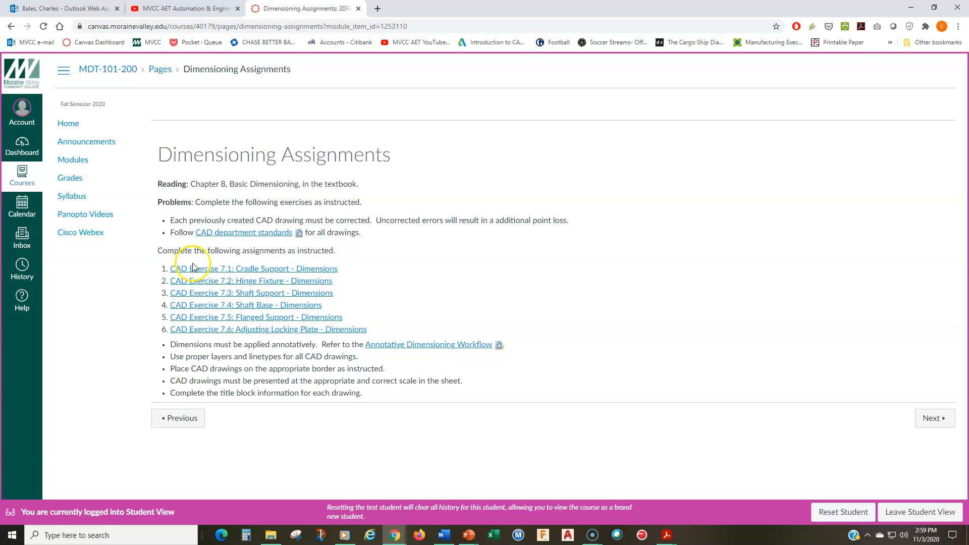
pyautogui.moveTo(195, 335)
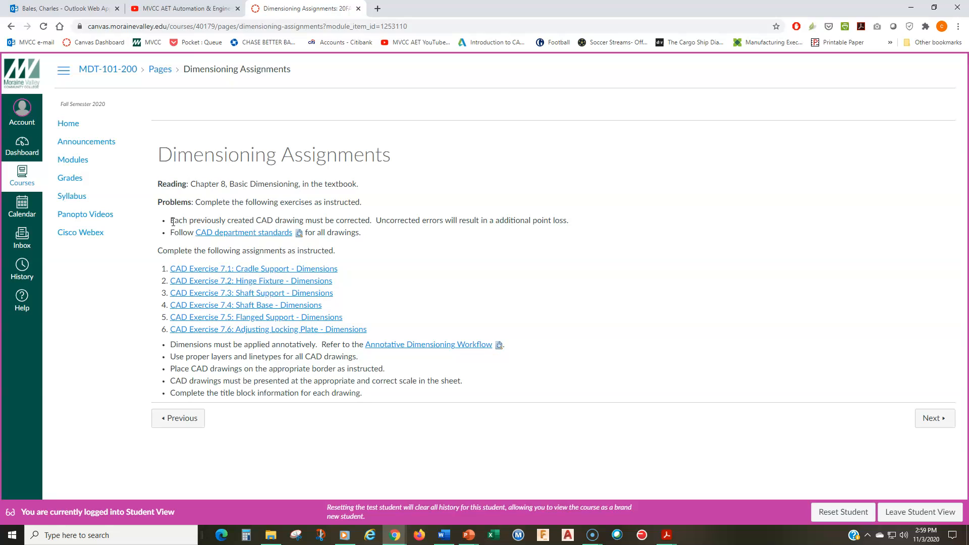
pyautogui.moveTo(386, 246)
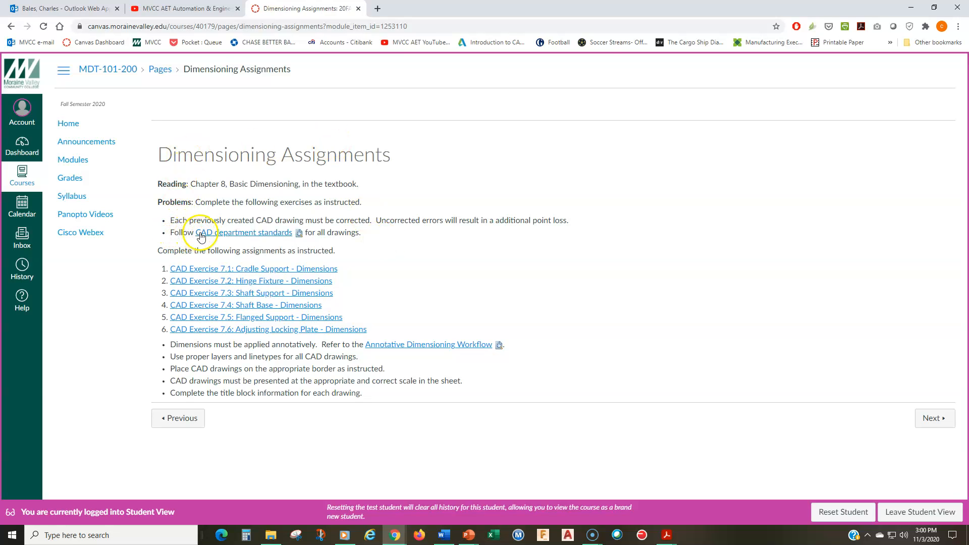
pyautogui.moveTo(338, 236)
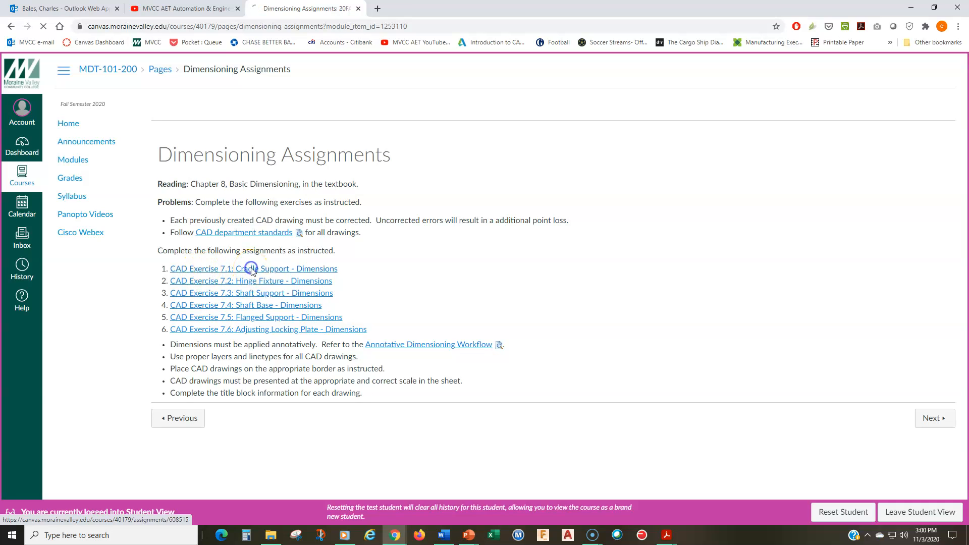
# Step: Open CAD Exercise 7.1: Cradle Support - Dimensions and highlight part of its instructions
pyautogui.click(254, 268)
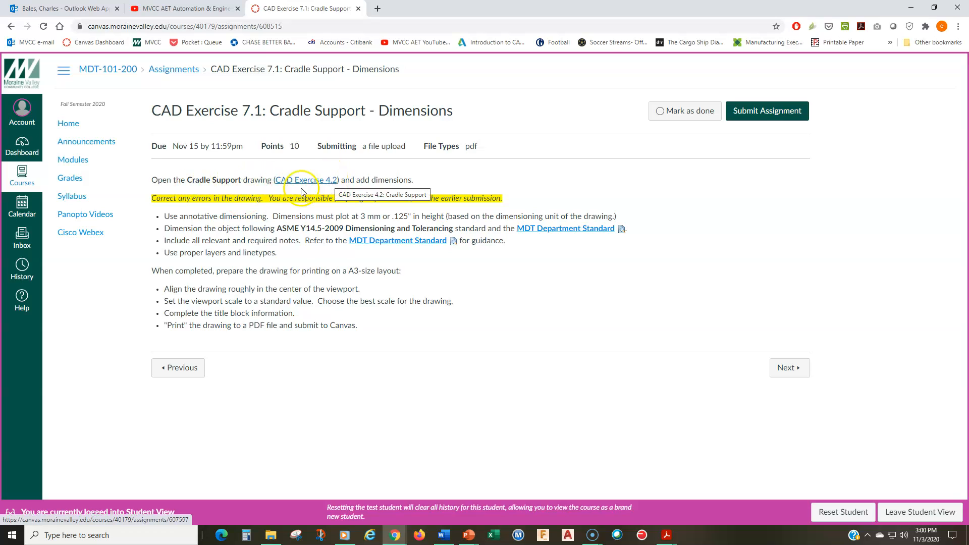
pyautogui.moveTo(281, 186)
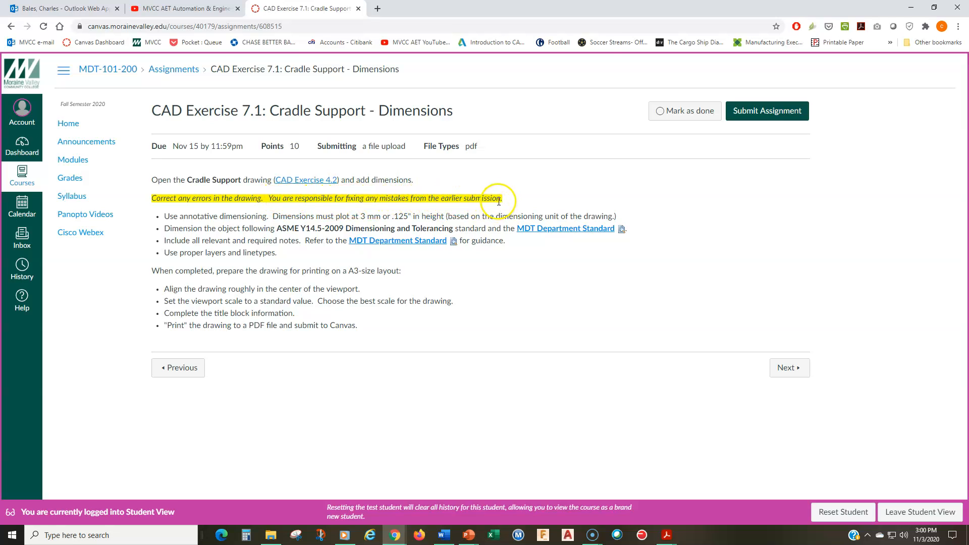
pyautogui.moveTo(269, 227)
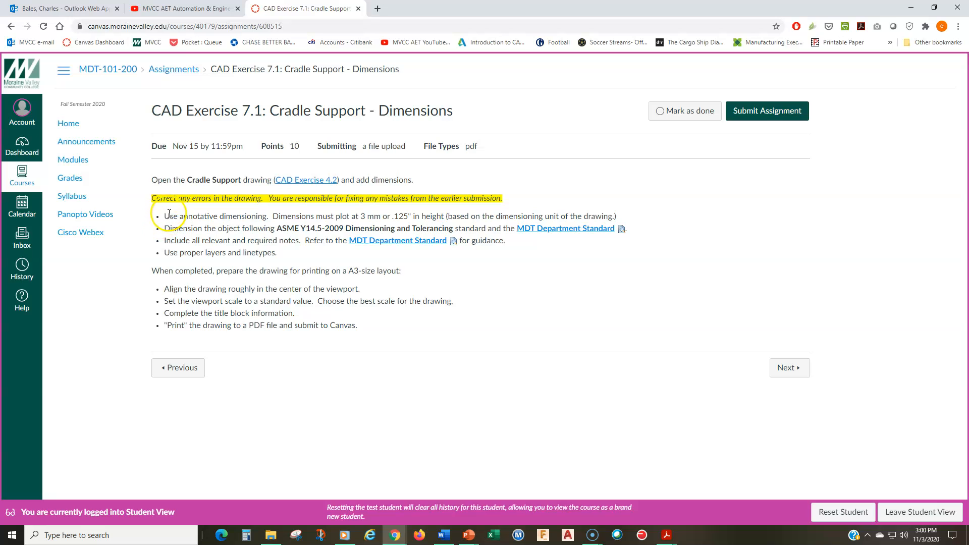
pyautogui.moveTo(166, 216); pyautogui.dragTo(277, 252)
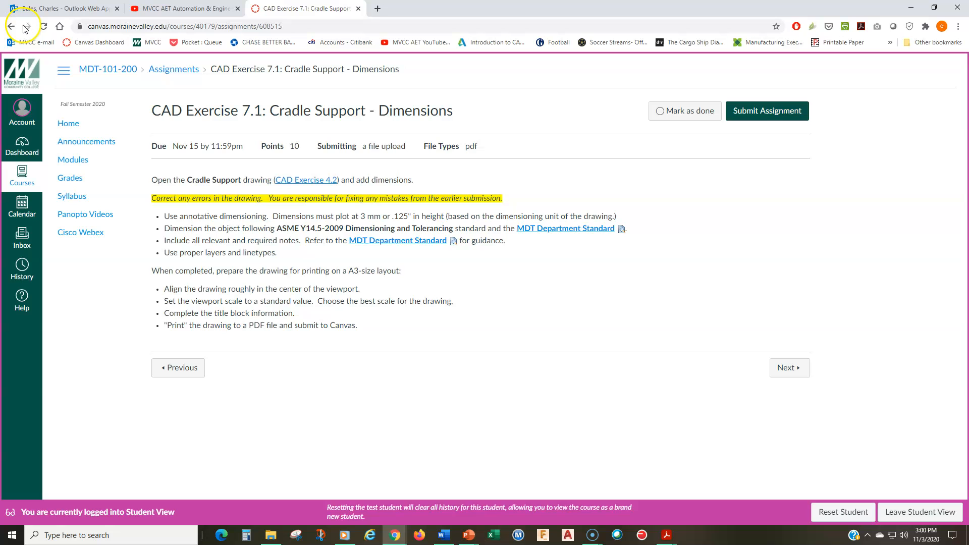
pyautogui.click(10, 26)
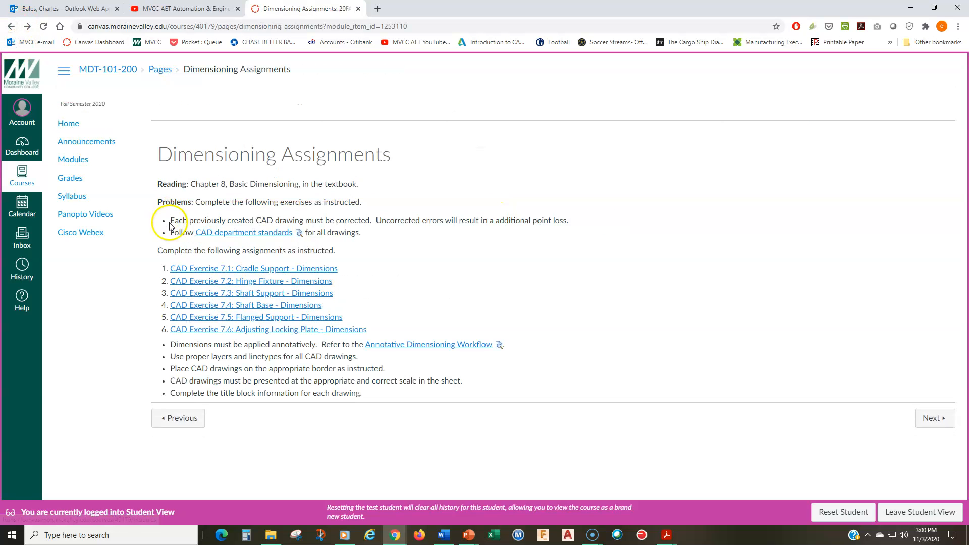
pyautogui.click(278, 281)
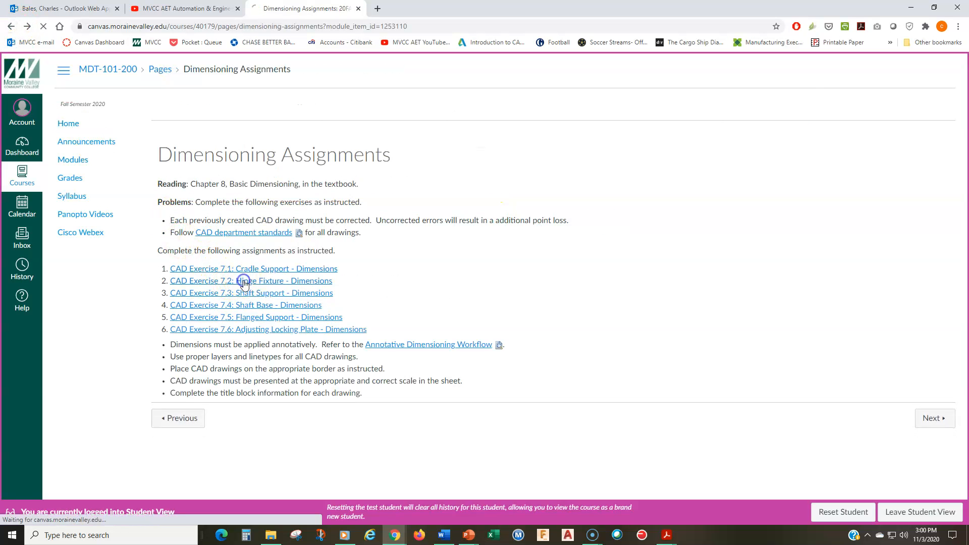
pyautogui.click(250, 280)
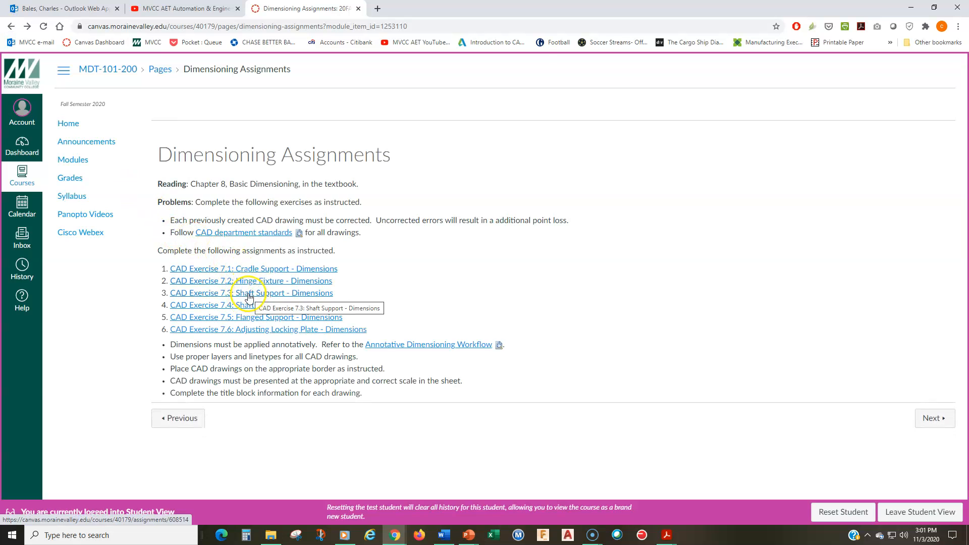
pyautogui.click(250, 292)
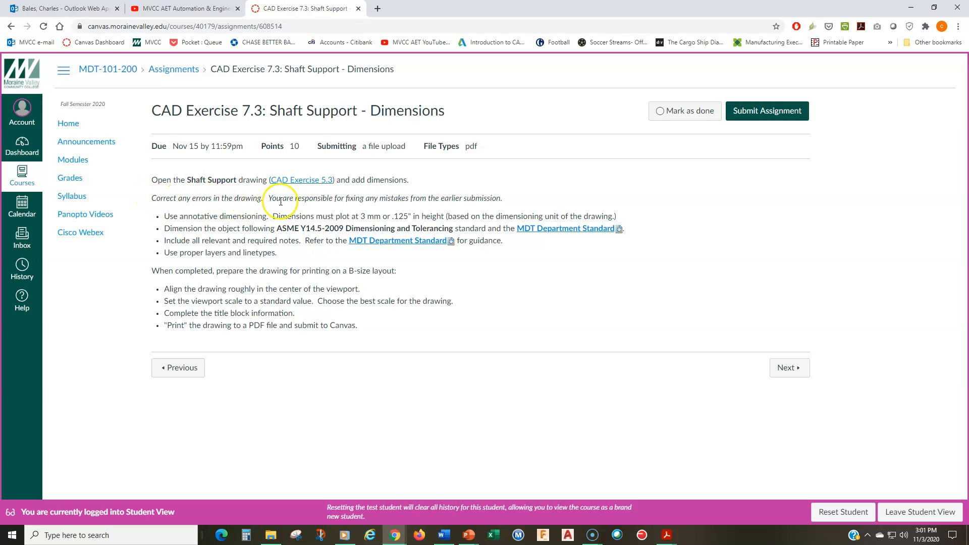
pyautogui.moveTo(346, 206)
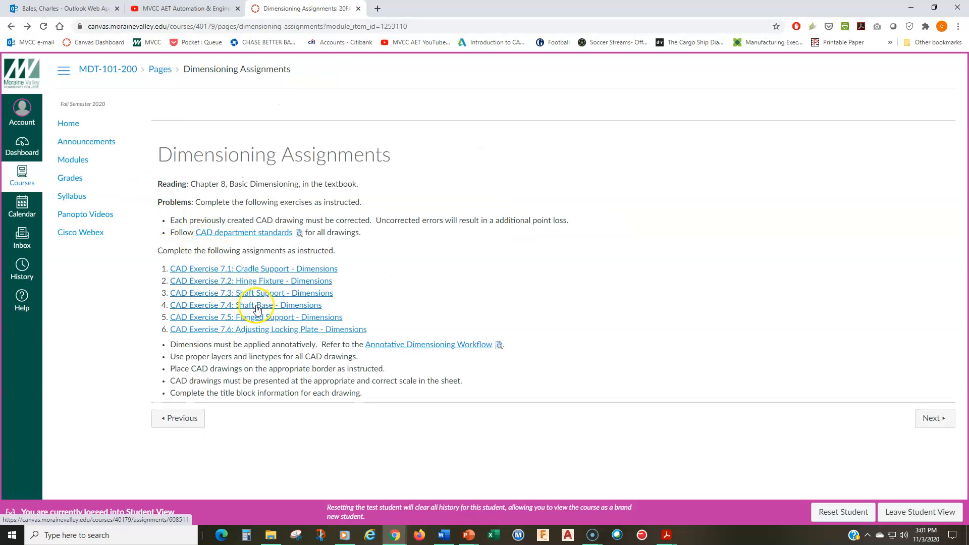
pyautogui.click(247, 305)
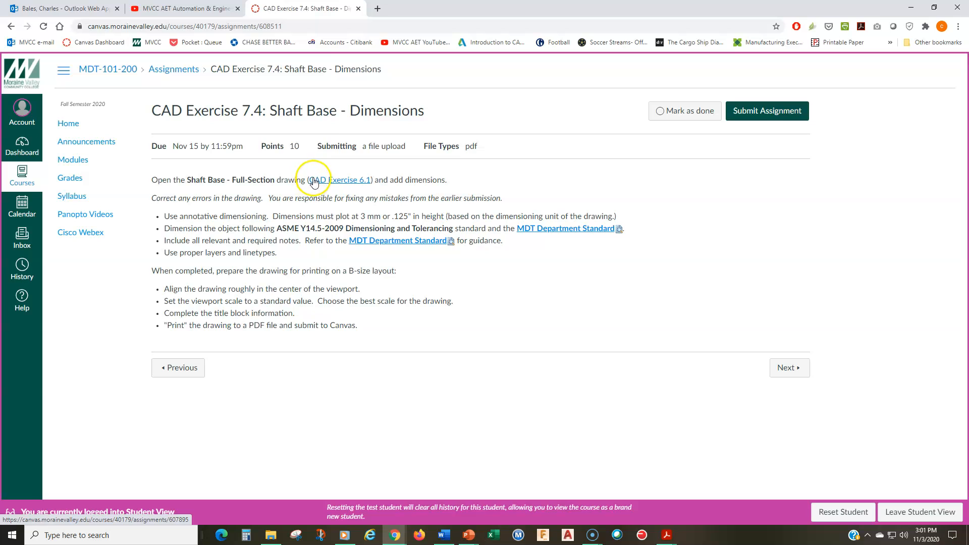
pyautogui.moveTo(340, 179)
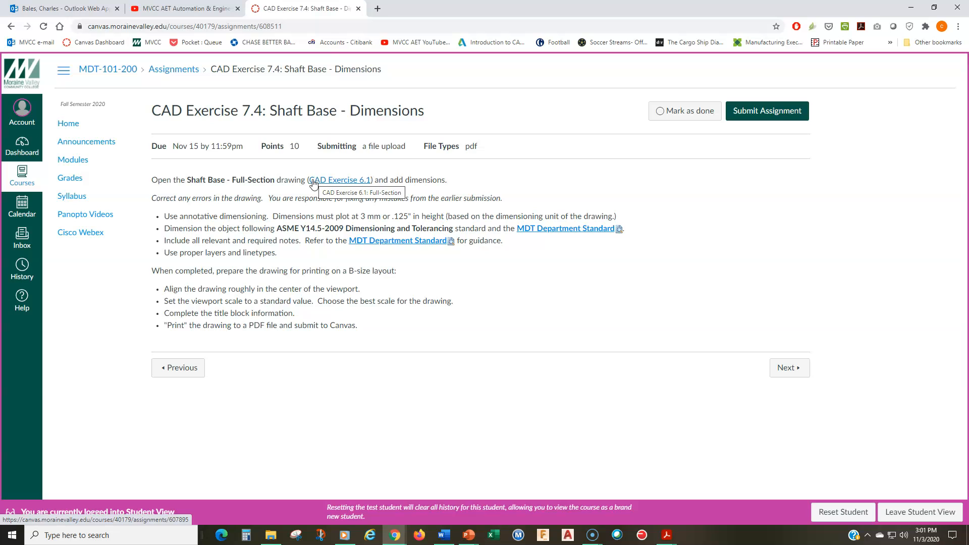
pyautogui.moveTo(230, 180)
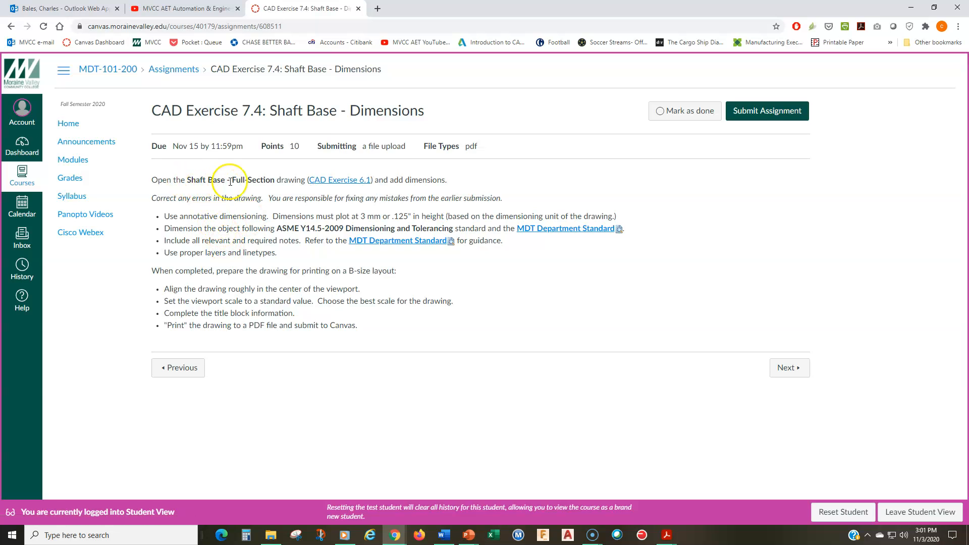
pyautogui.moveTo(277, 178)
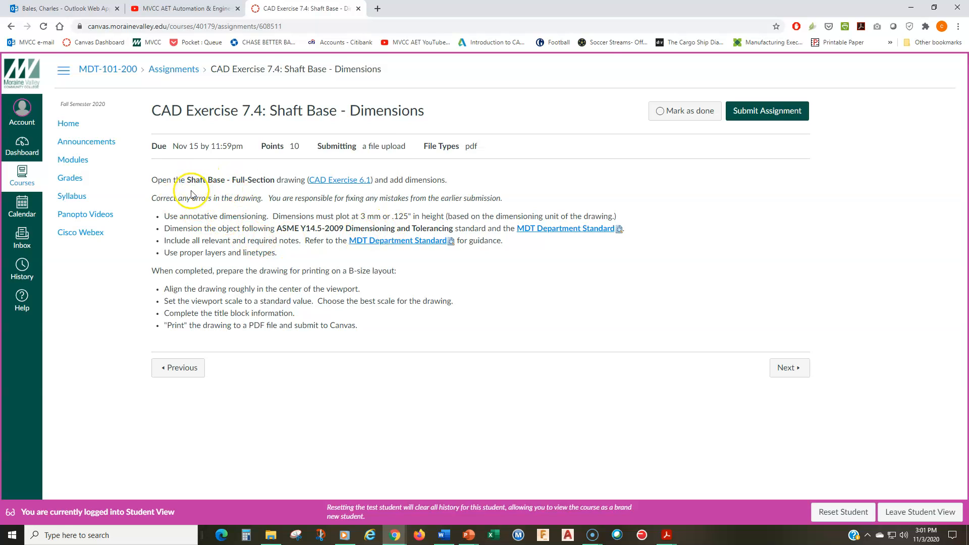
pyautogui.click(86, 141)
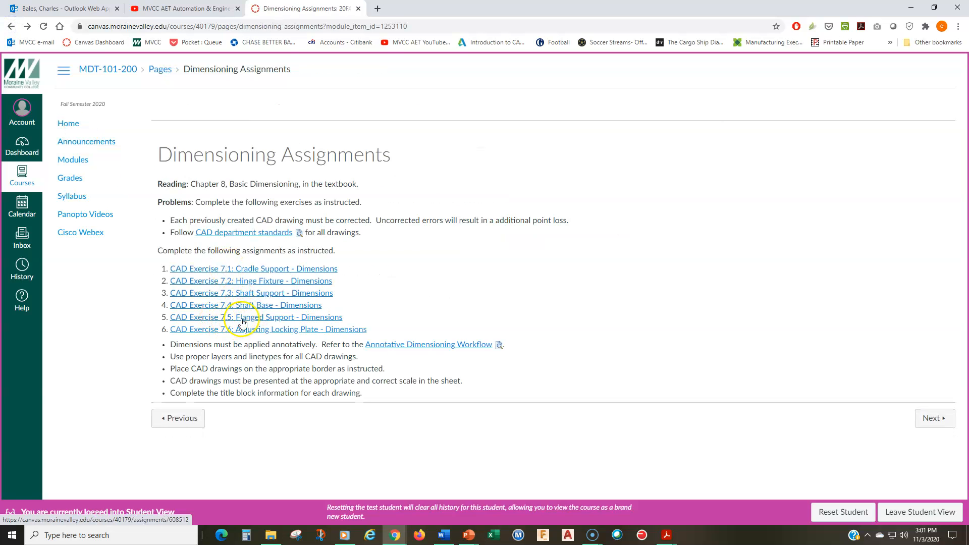
pyautogui.click(255, 317)
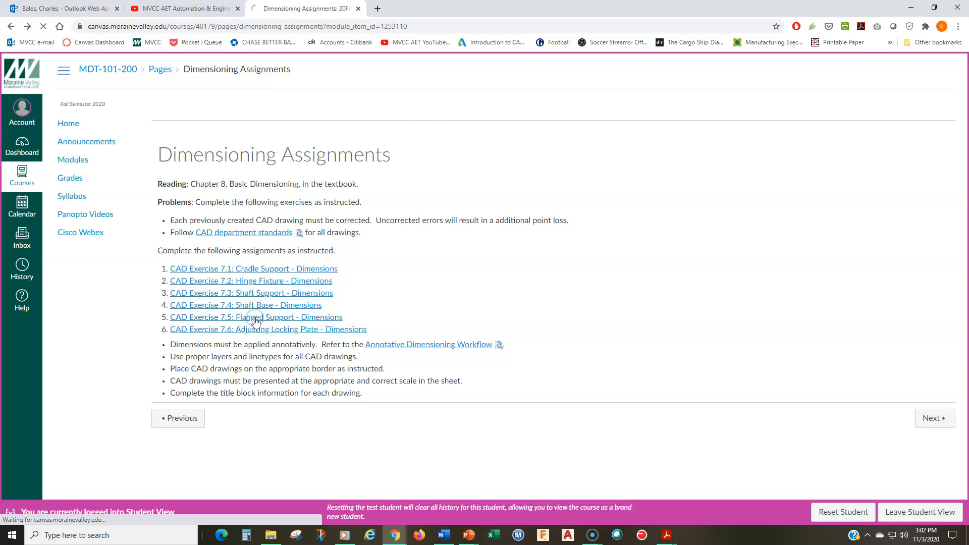
pyautogui.click(255, 317)
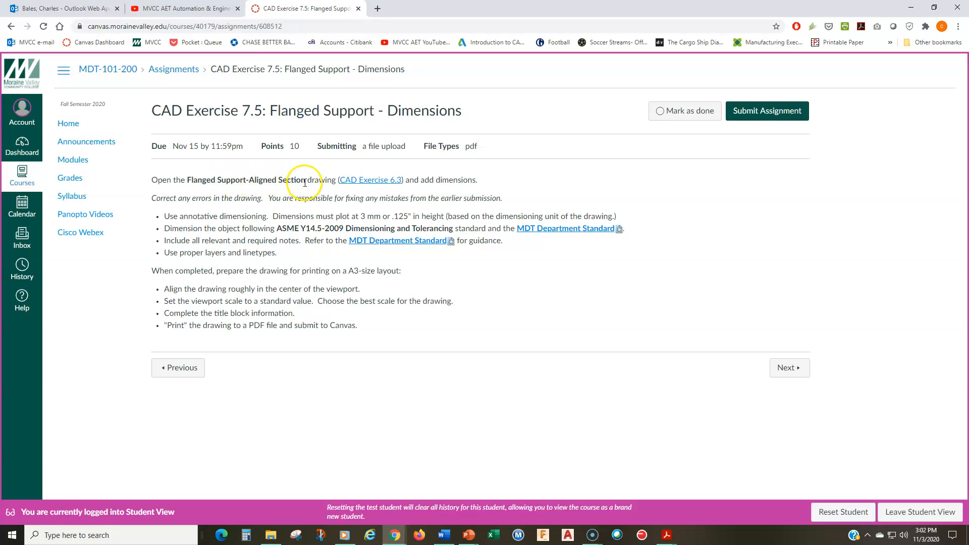
pyautogui.moveTo(206, 193)
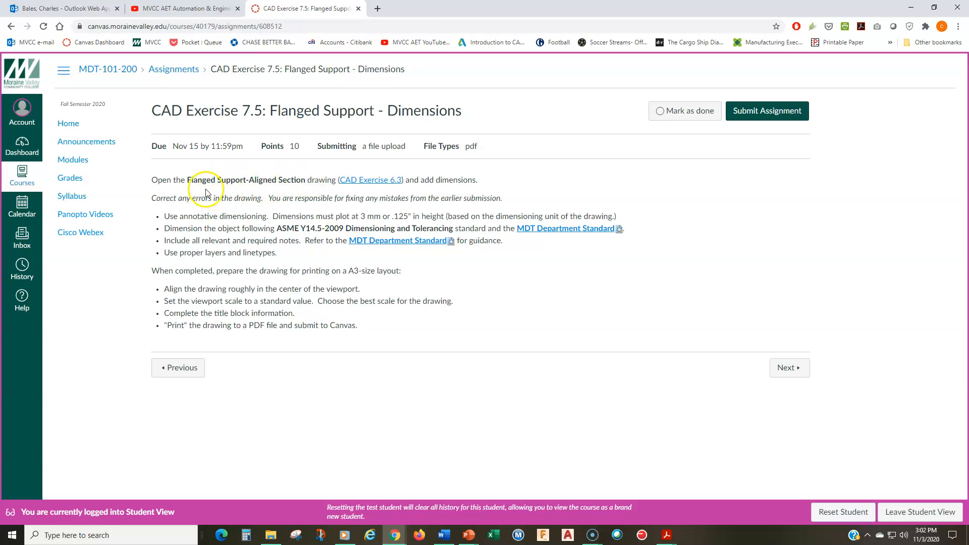
pyautogui.moveTo(291, 201)
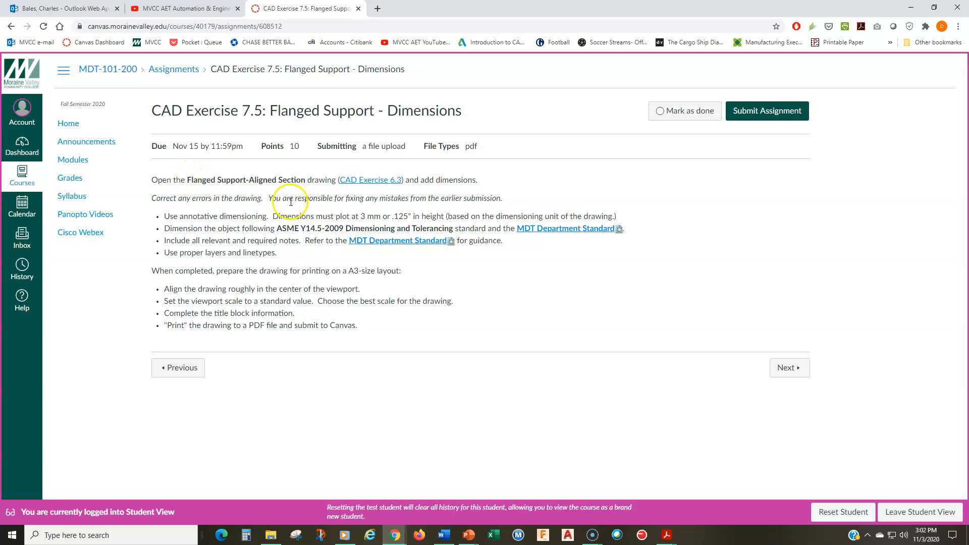
pyautogui.moveTo(347, 200)
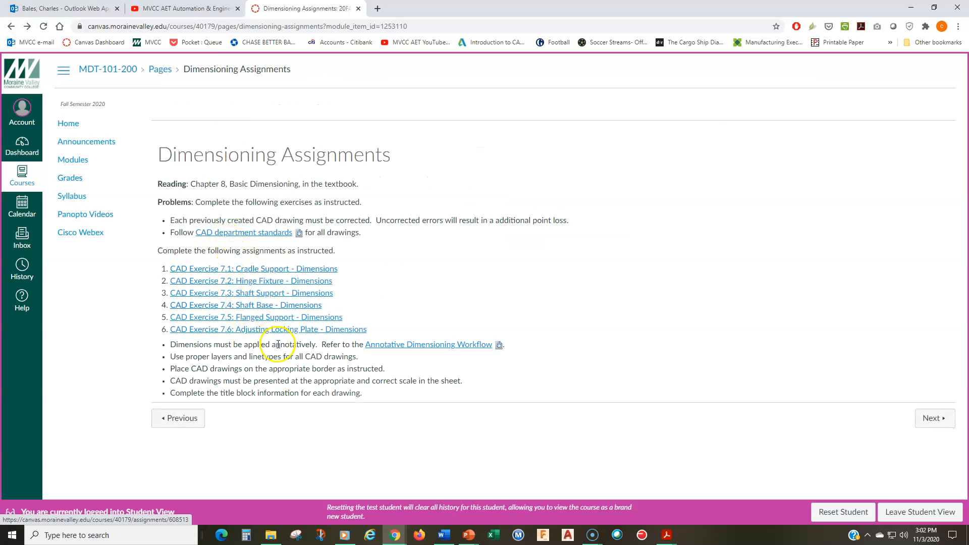
pyautogui.moveTo(267, 329)
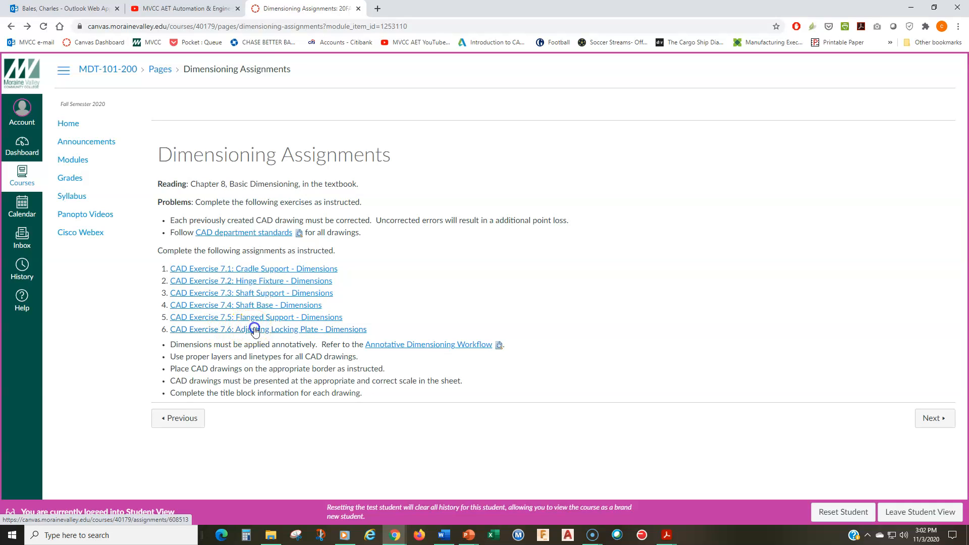
# Step: Open CAD Exercise 7.6: Adjusting Locking Plate and highlight the sentence about dimensioning part thickness
pyautogui.click(266, 329)
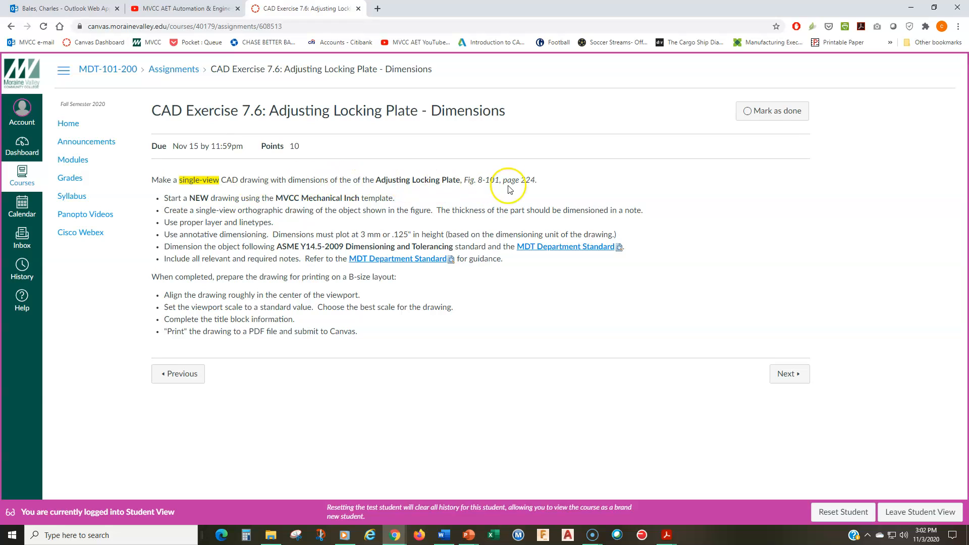
pyautogui.moveTo(402, 194)
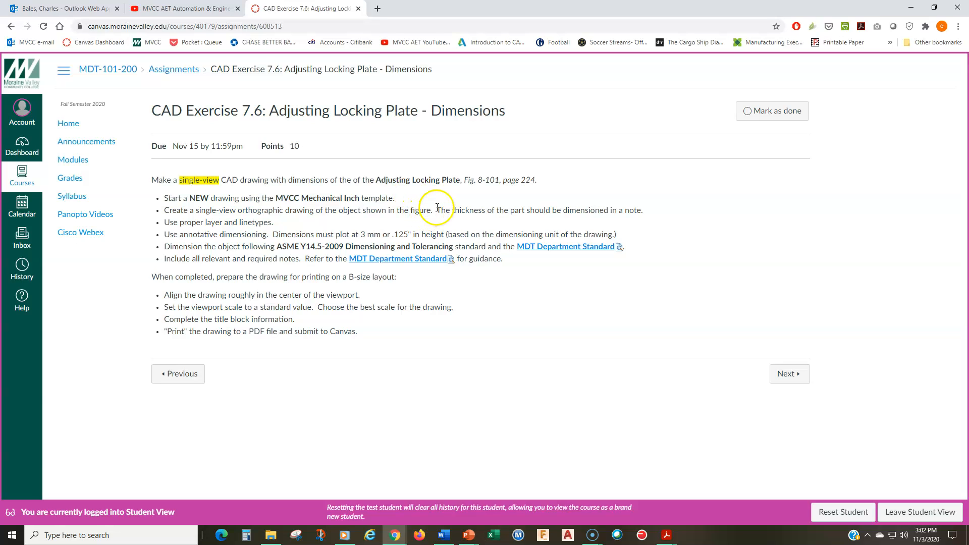
pyautogui.moveTo(435, 210); pyautogui.dragTo(642, 210)
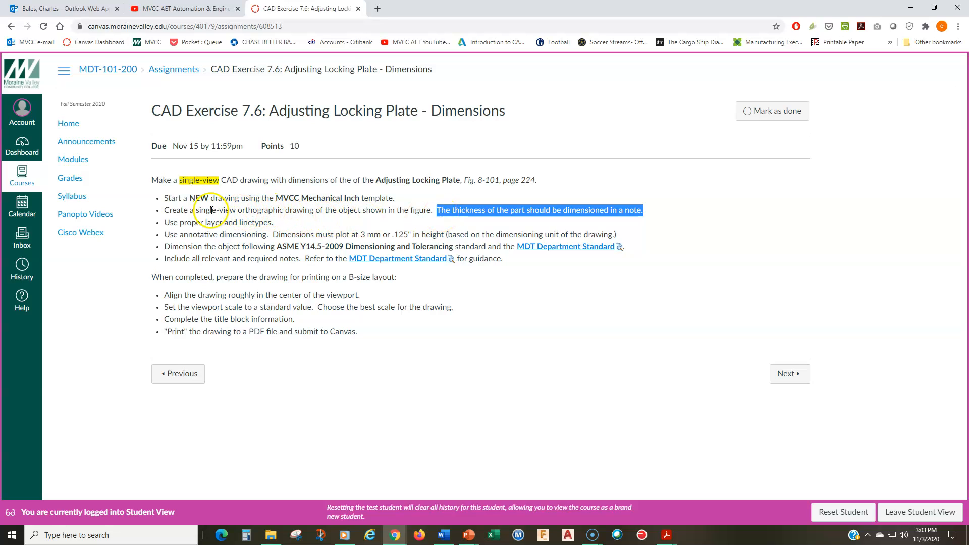
pyautogui.moveTo(285, 211)
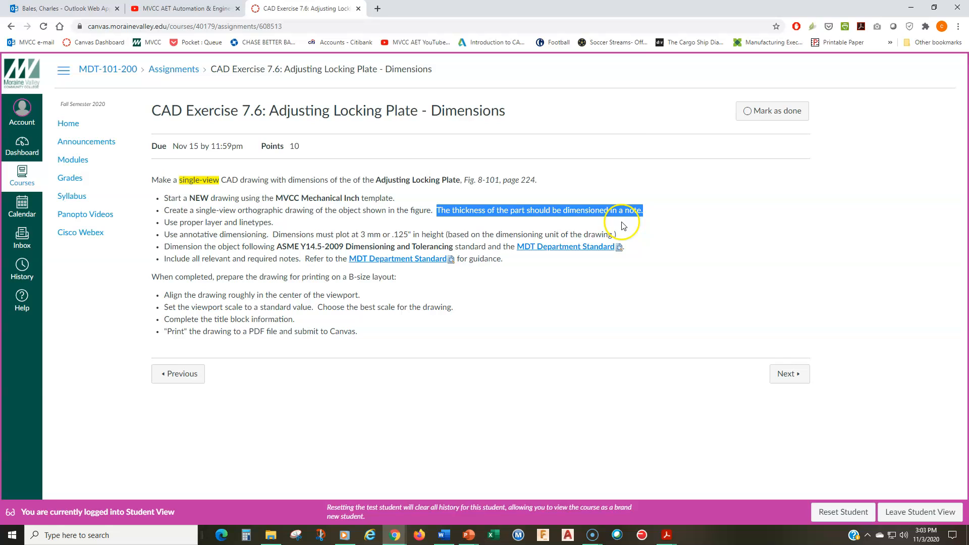
pyautogui.moveTo(219, 236)
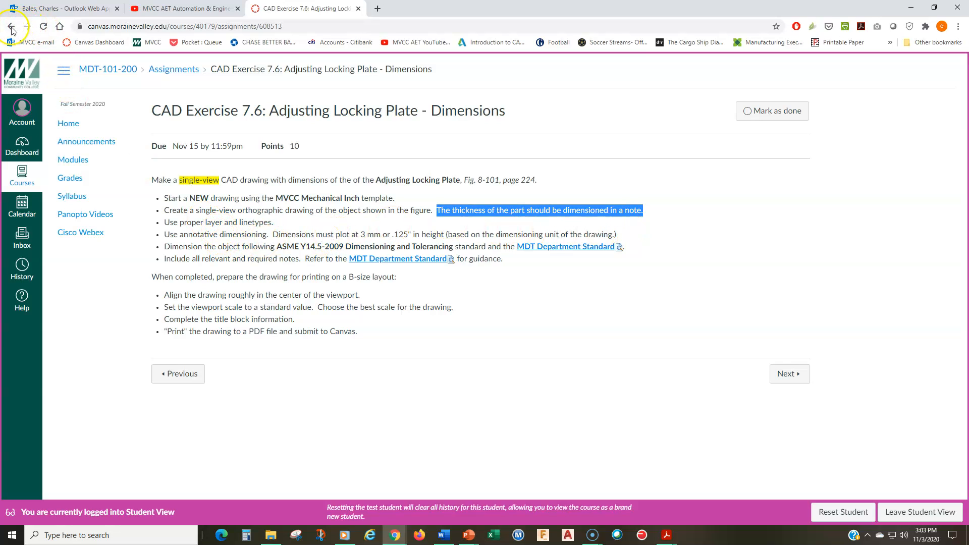
# Step: Return to Dimensioning Assignments and page through the 2017 MDT Department Standards PDF to the callout and Dimension Conventions pages
pyautogui.click(11, 26)
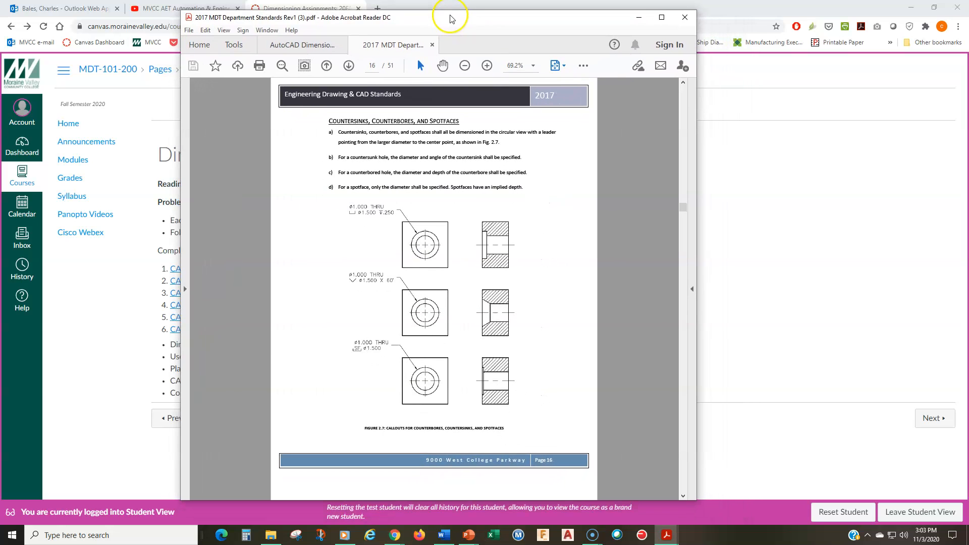
pyautogui.moveTo(396, 179)
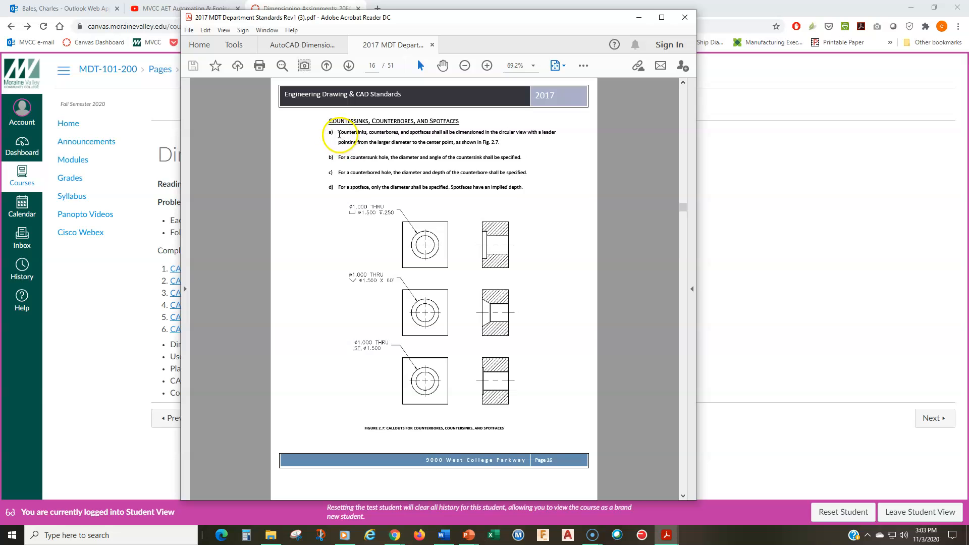
pyautogui.moveTo(365, 221)
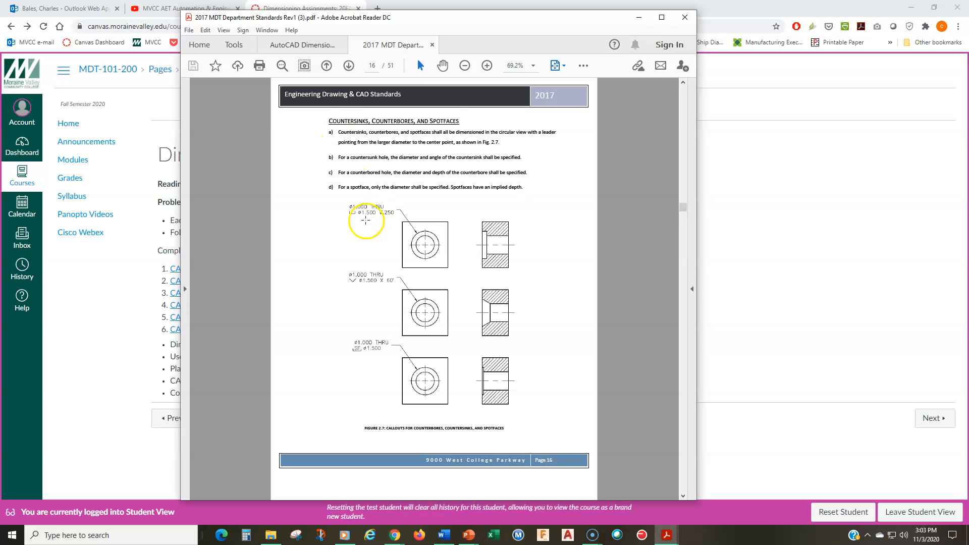
pyautogui.click(348, 65)
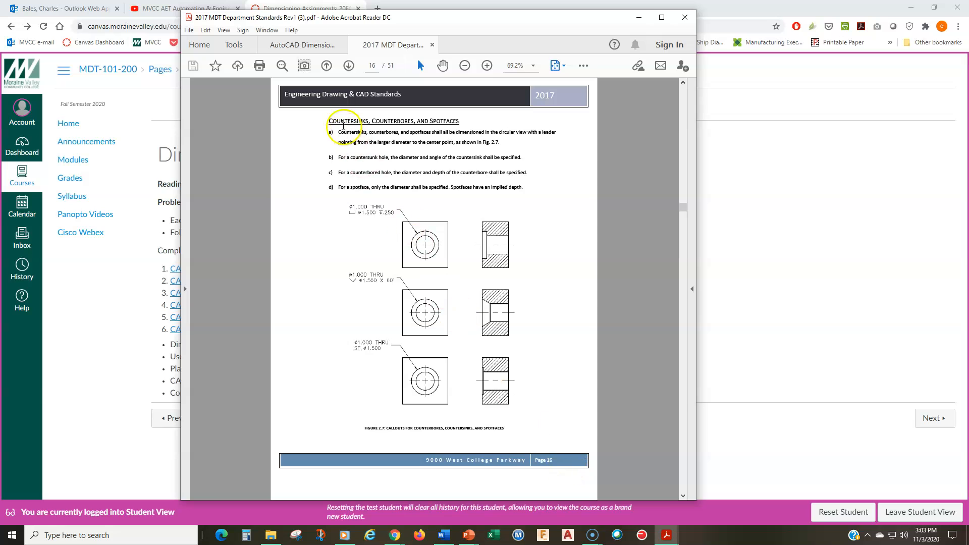
pyautogui.moveTo(406, 244)
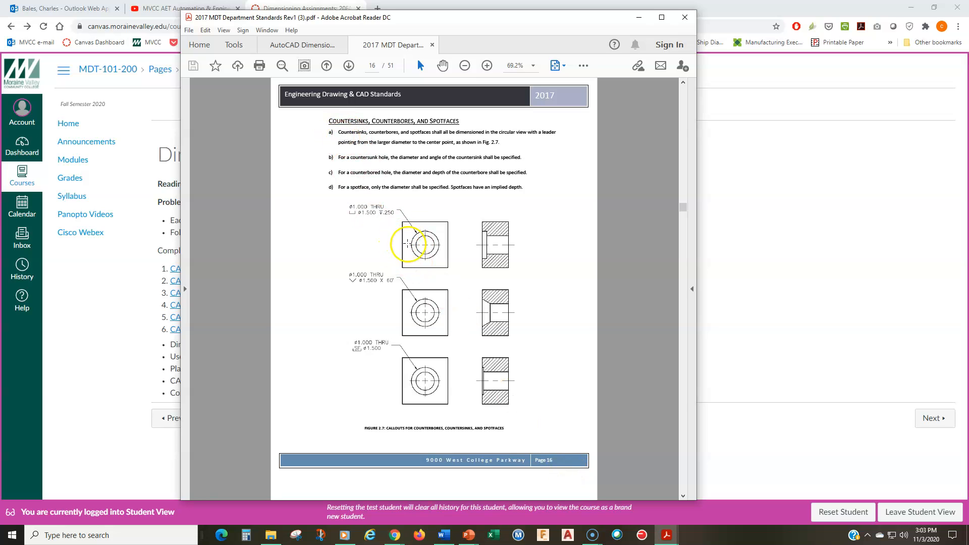
pyautogui.moveTo(474, 233)
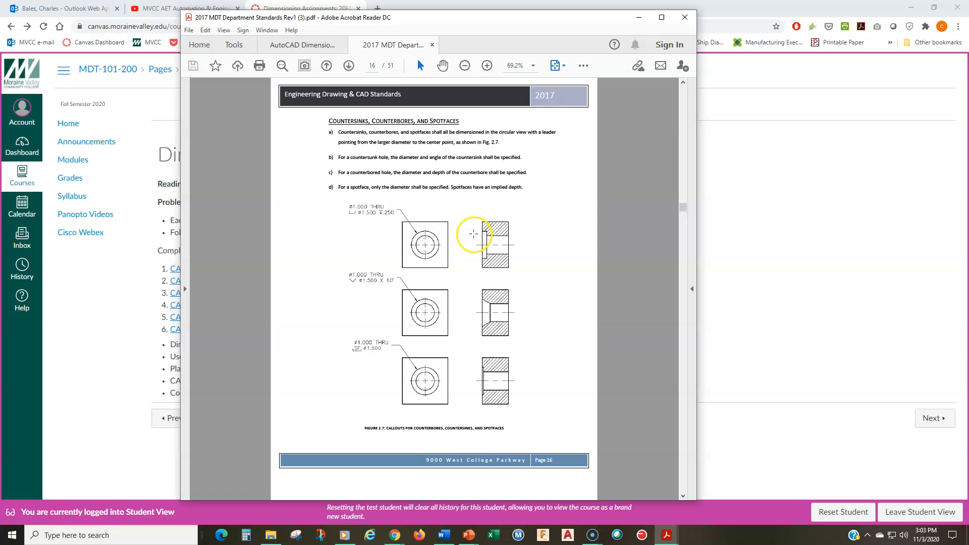
pyautogui.moveTo(464, 317)
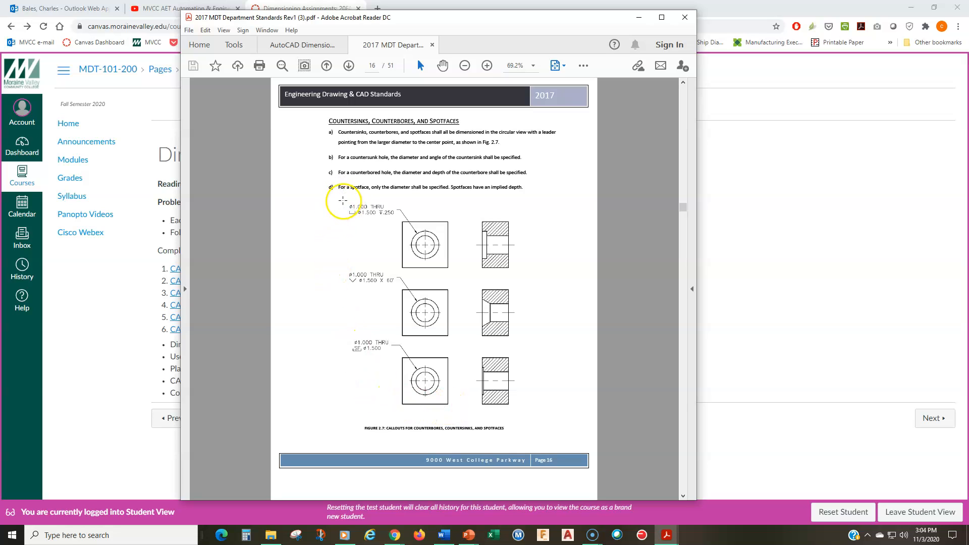
pyautogui.moveTo(342, 199); pyautogui.dragTo(384, 339)
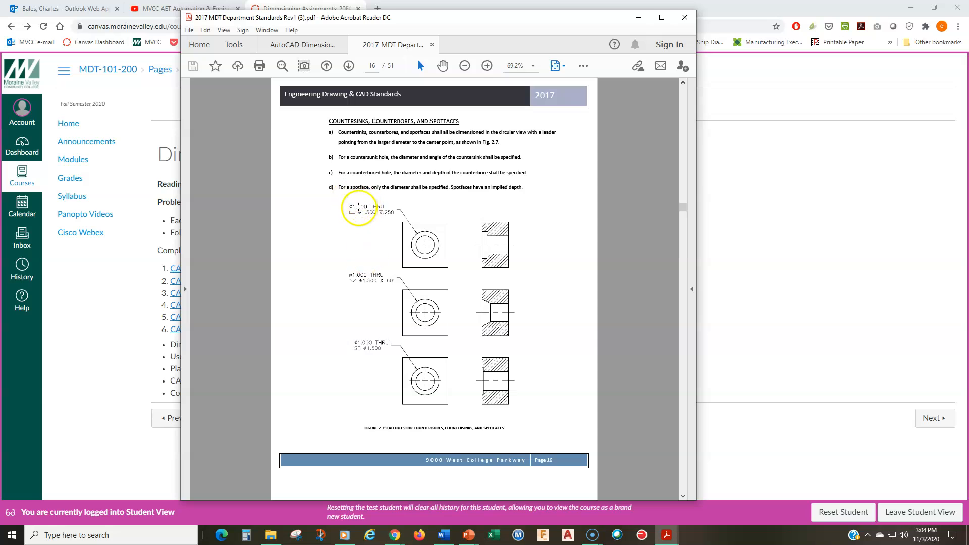
pyautogui.click(348, 66)
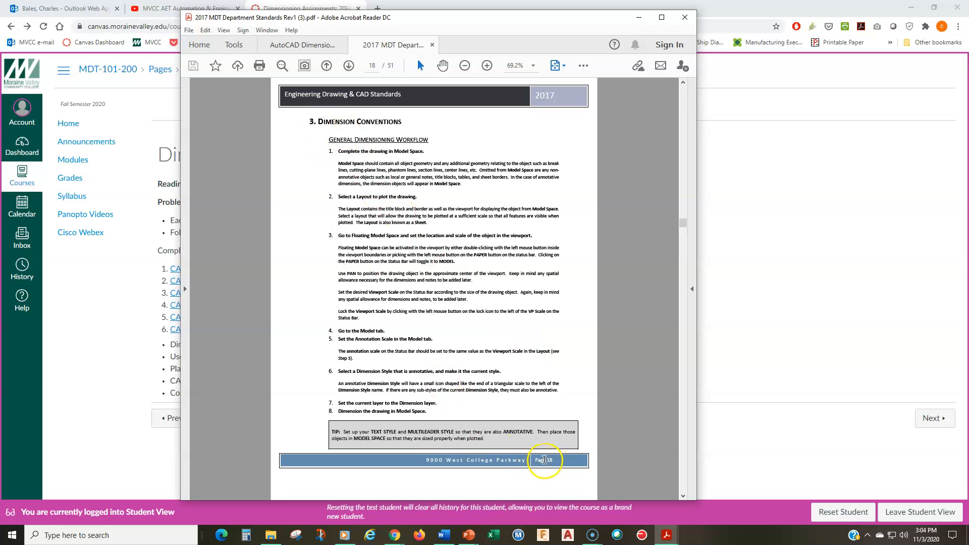
pyautogui.moveTo(331, 137)
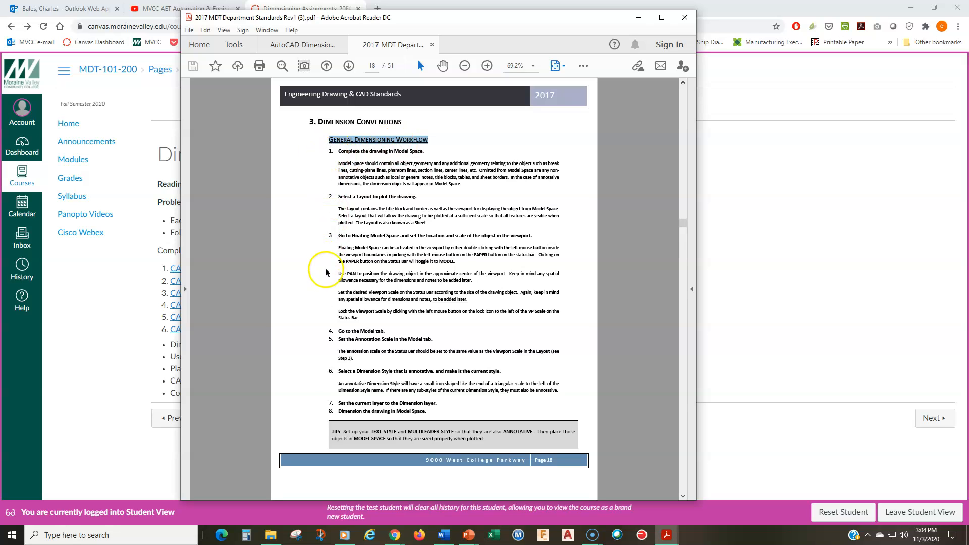
pyautogui.moveTo(330, 412)
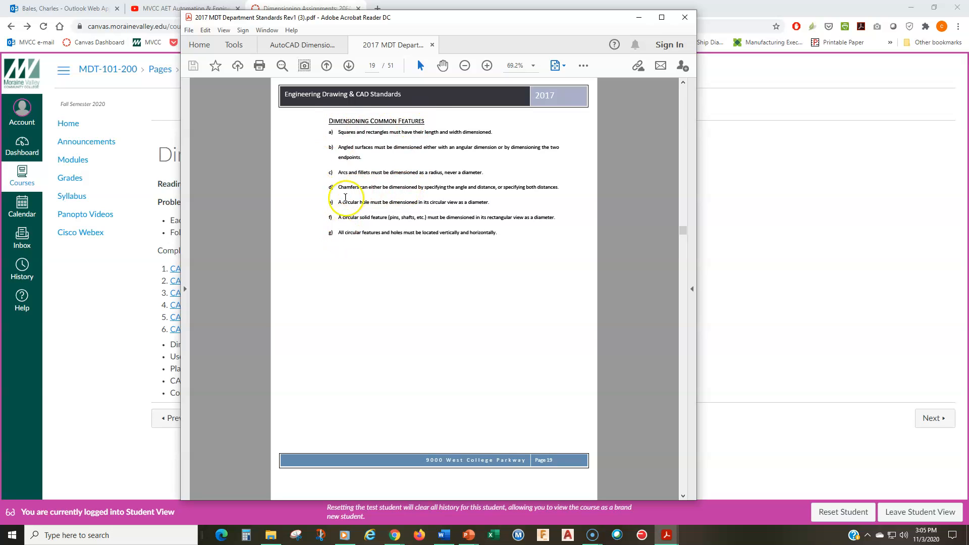
pyautogui.moveTo(392, 238)
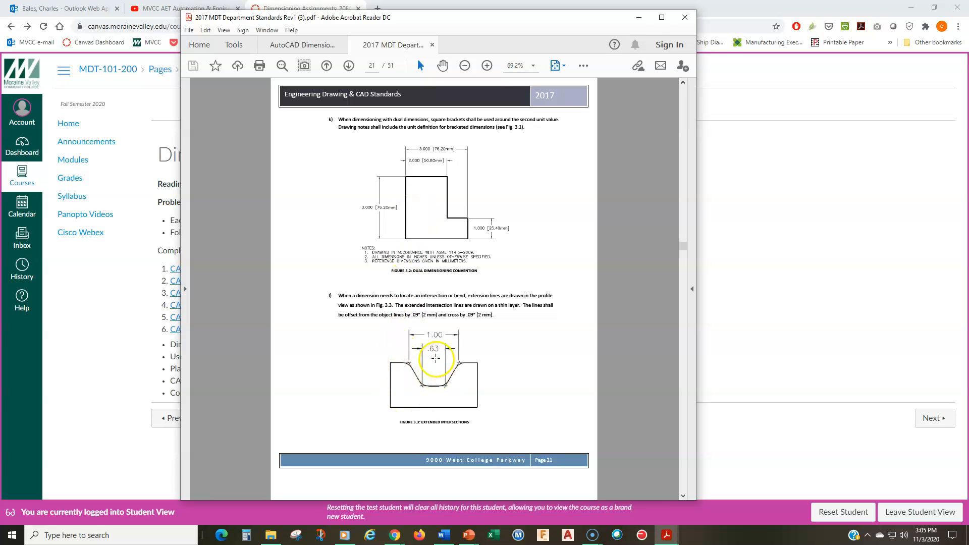
# Step: Advance through the common-feature and dual-dimension rules to Figure 3.4 Dimension Symbols and page 24
pyautogui.click(348, 66)
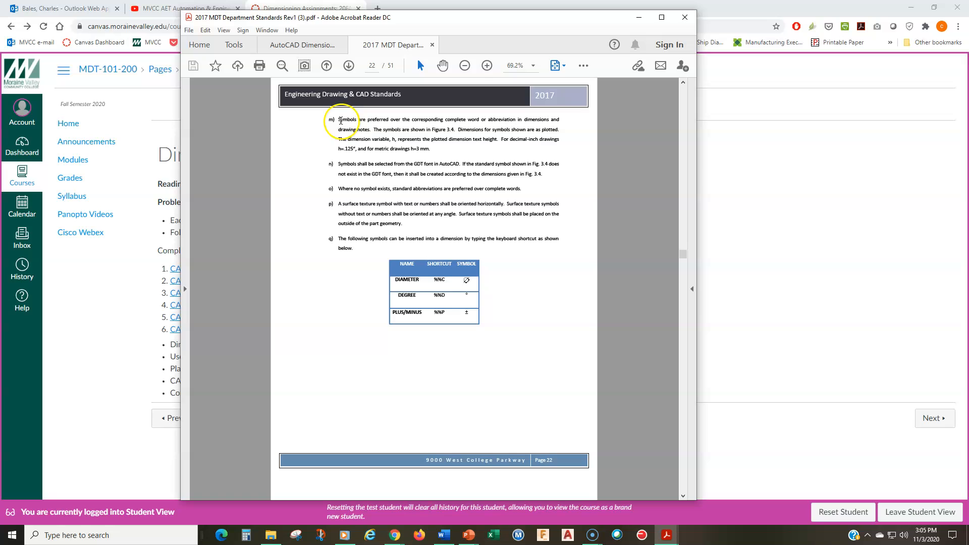
pyautogui.moveTo(370, 328)
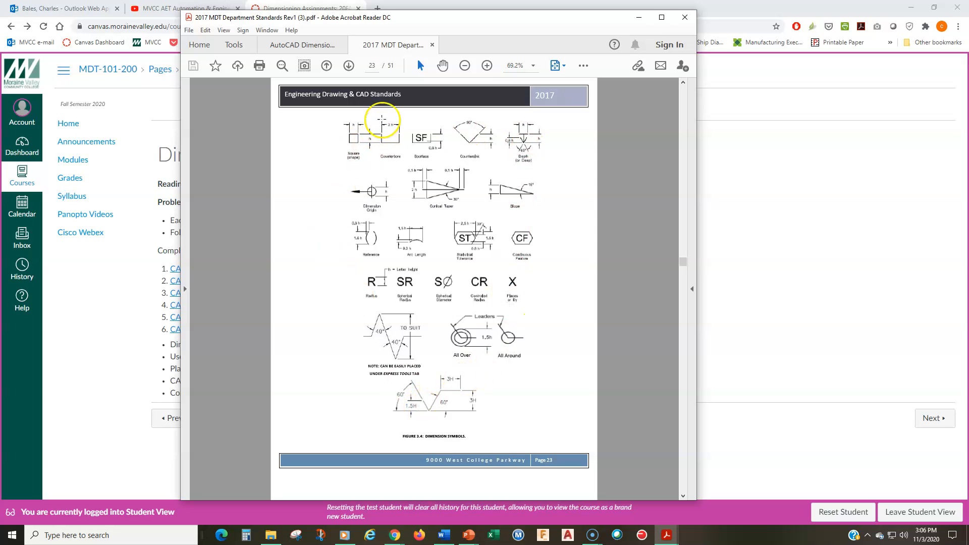
pyautogui.moveTo(527, 365)
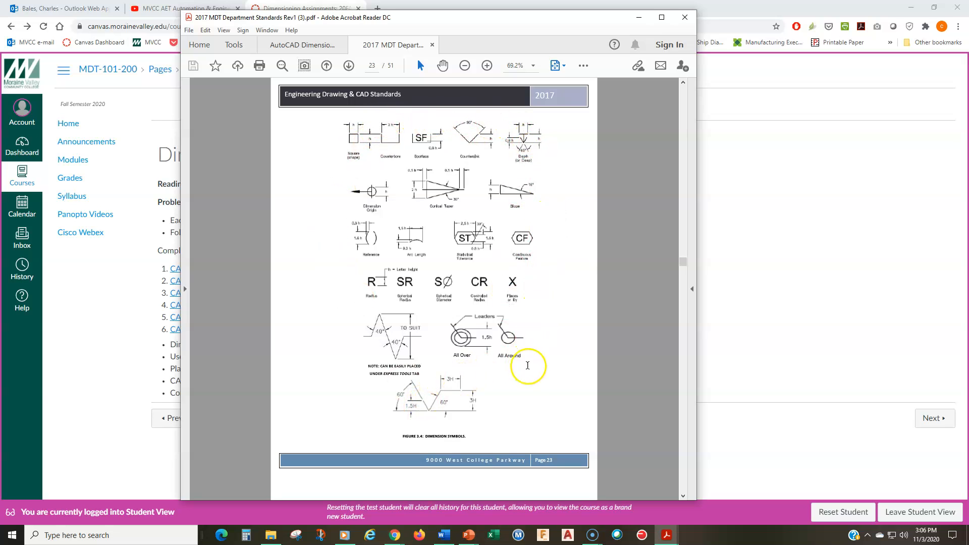
pyautogui.moveTo(349, 208)
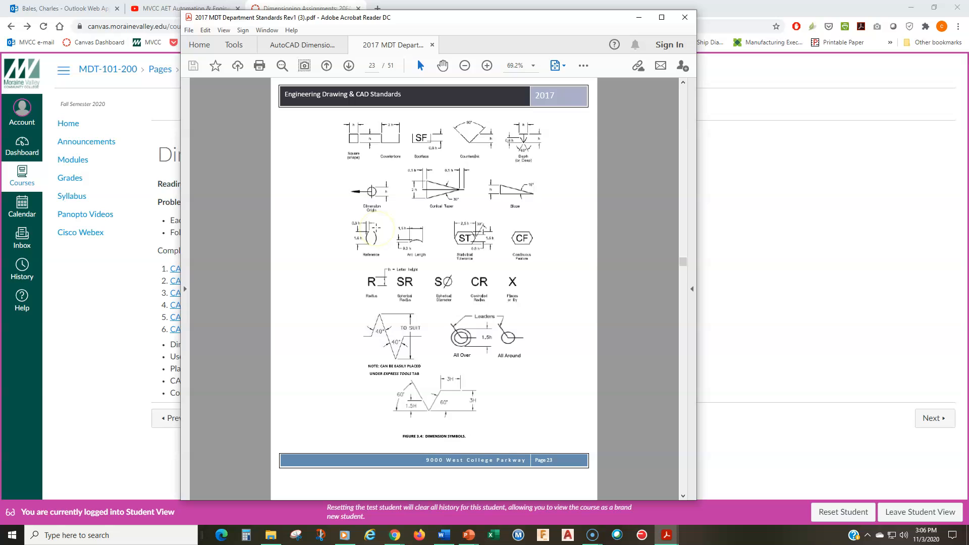
pyautogui.click(348, 66)
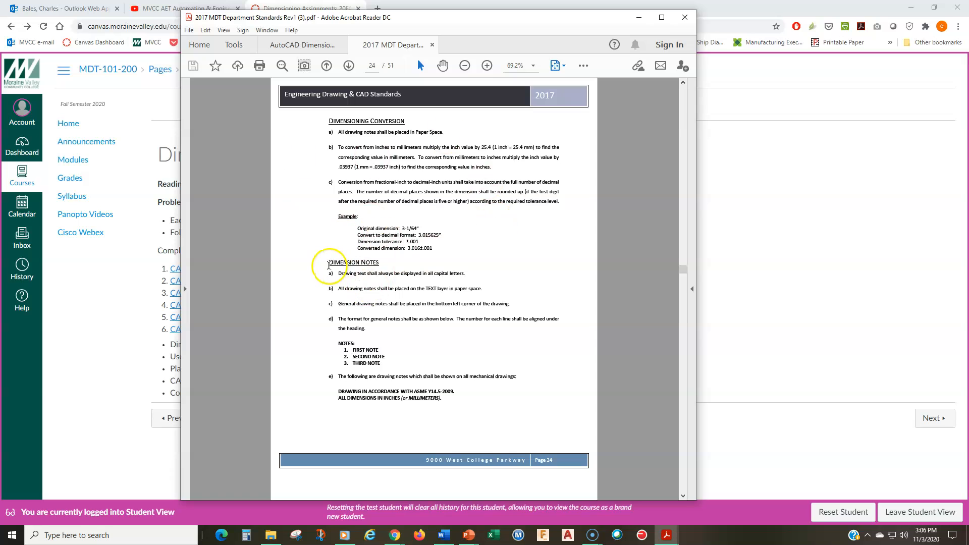
# Step: Highlight passages in the Dimension Notes rules while moving to page 25's example drawing notes
pyautogui.moveTo(328, 262); pyautogui.dragTo(405, 273)
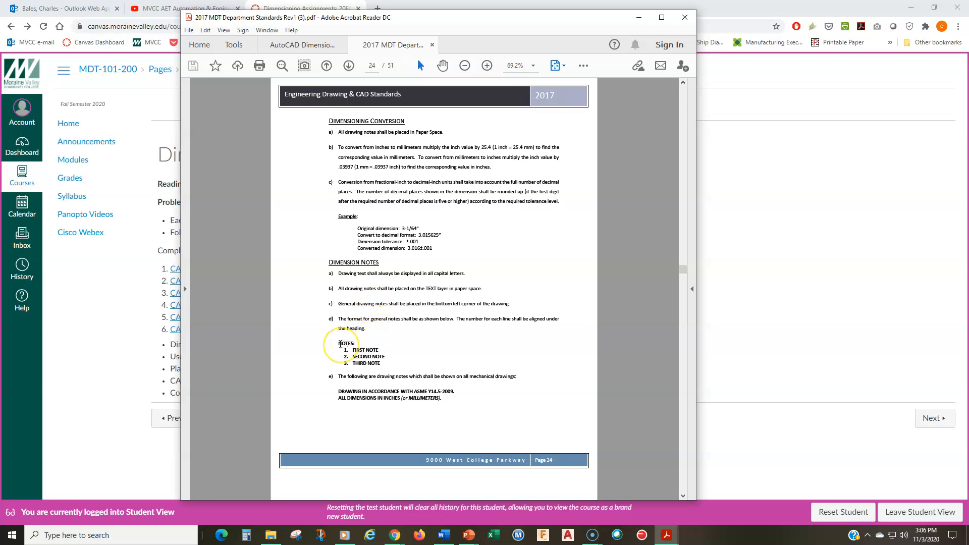
pyautogui.moveTo(339, 343); pyautogui.dragTo(383, 375)
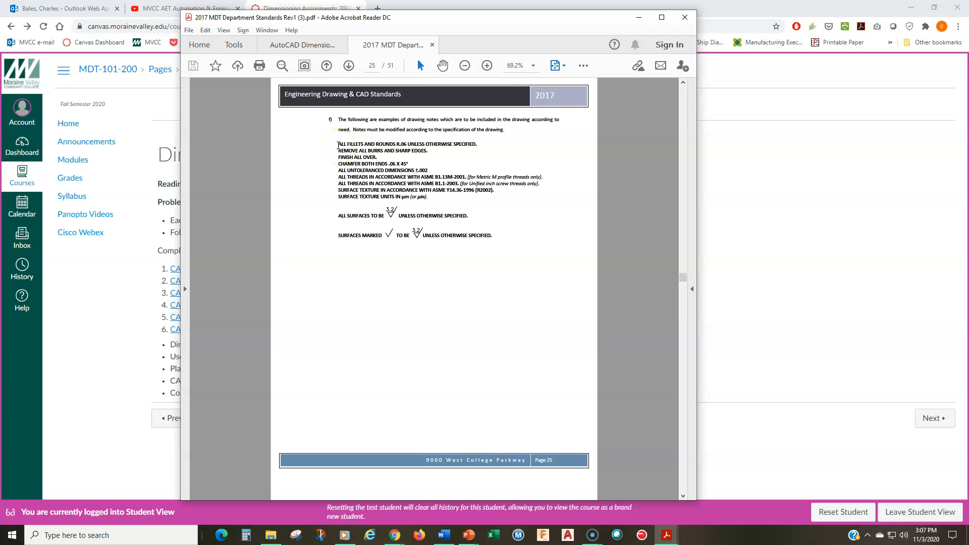
# Step: Highlight text on the way to page 31's hex bolt figure, then return to the Dimensioning Assignments page
pyautogui.moveTo(338, 145); pyautogui.dragTo(365, 164)
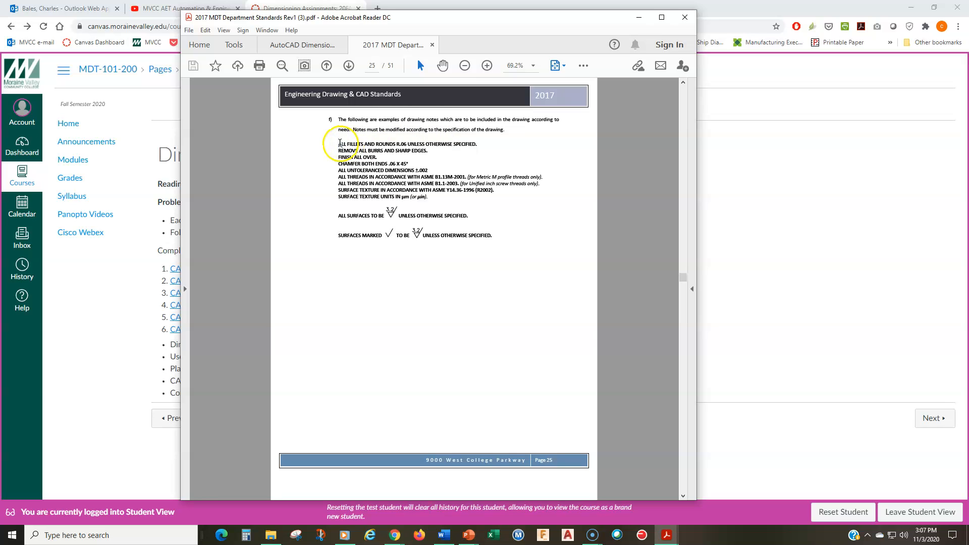
pyautogui.moveTo(338, 144); pyautogui.dragTo(475, 144)
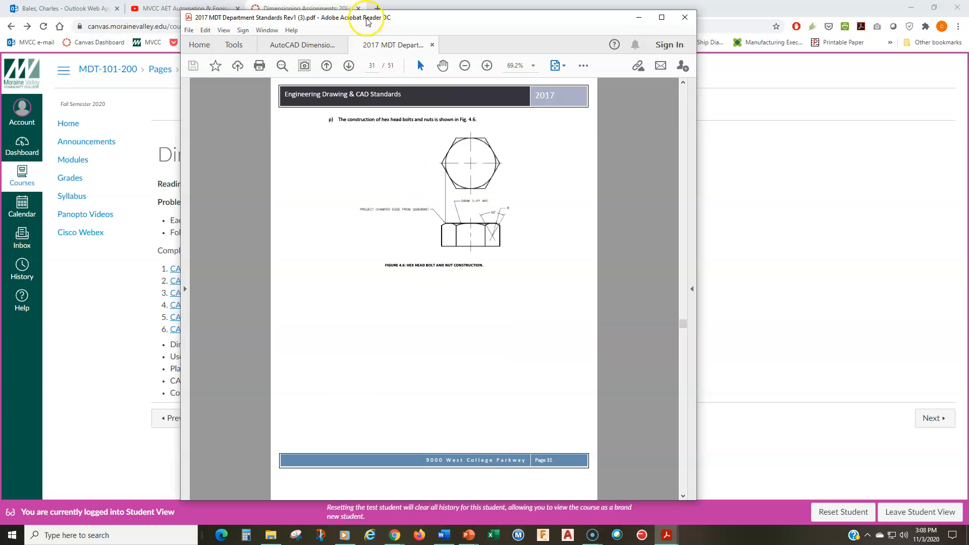
pyautogui.click(660, 17)
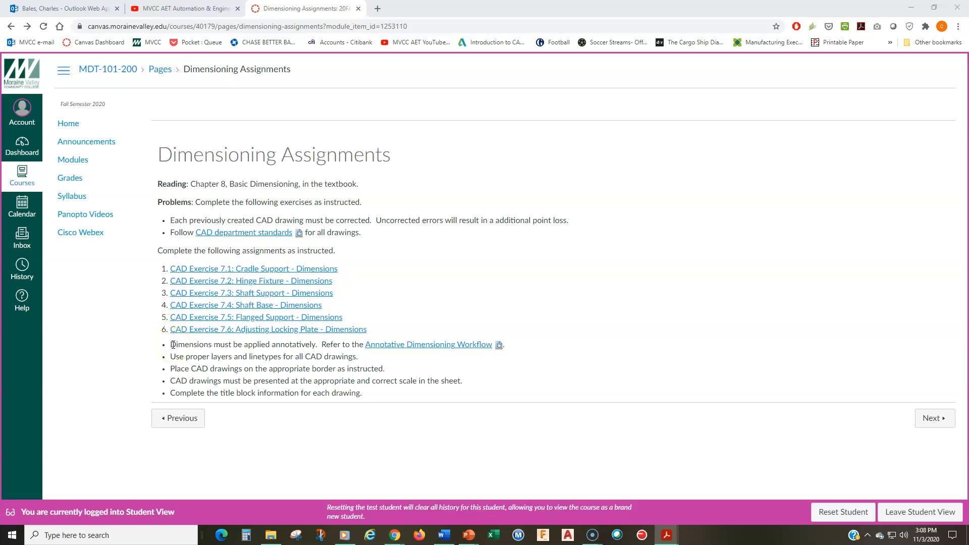
# Step: Highlight 'Dimensions must be applied annotatively' and open the Annotative Dimensioning Workflow document
pyautogui.moveTo(172, 344); pyautogui.dragTo(317, 344)
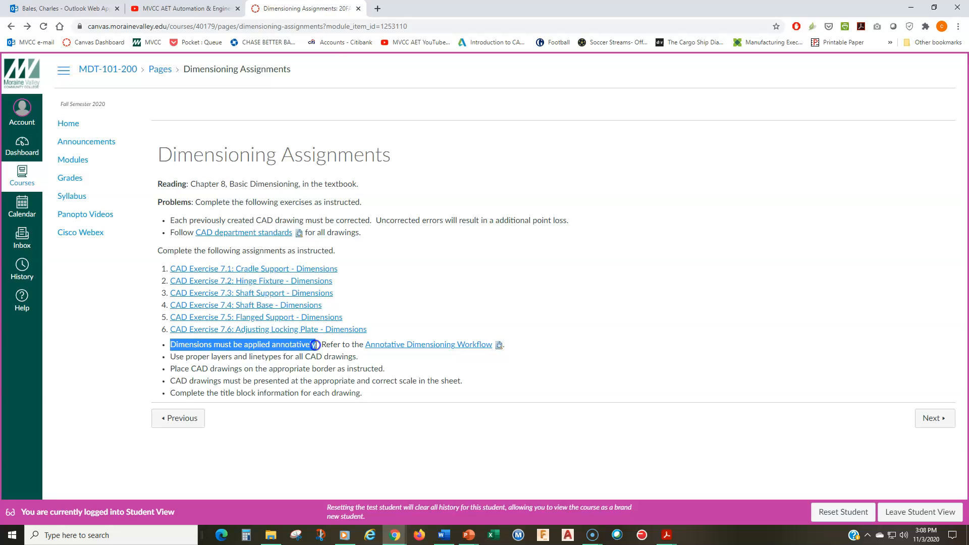
pyautogui.moveTo(397, 351)
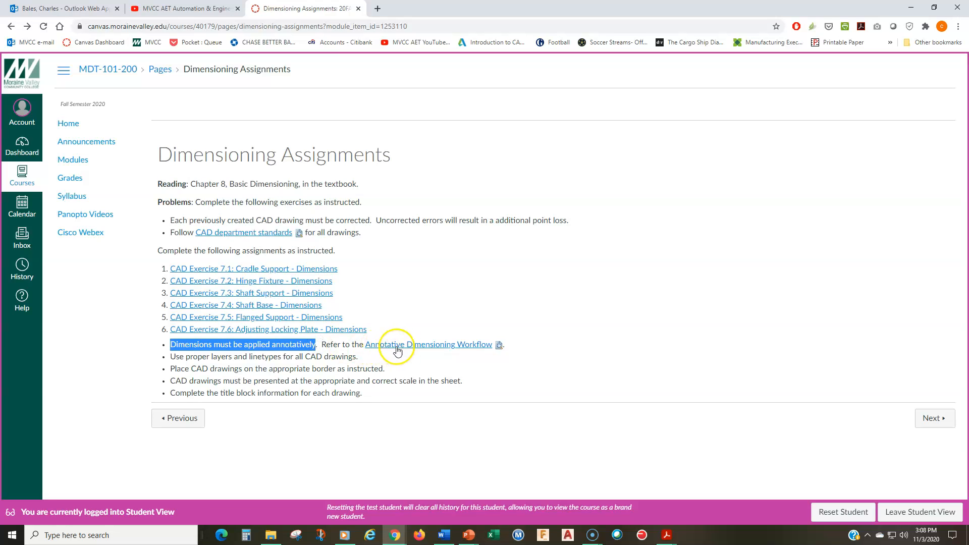
pyautogui.moveTo(484, 350)
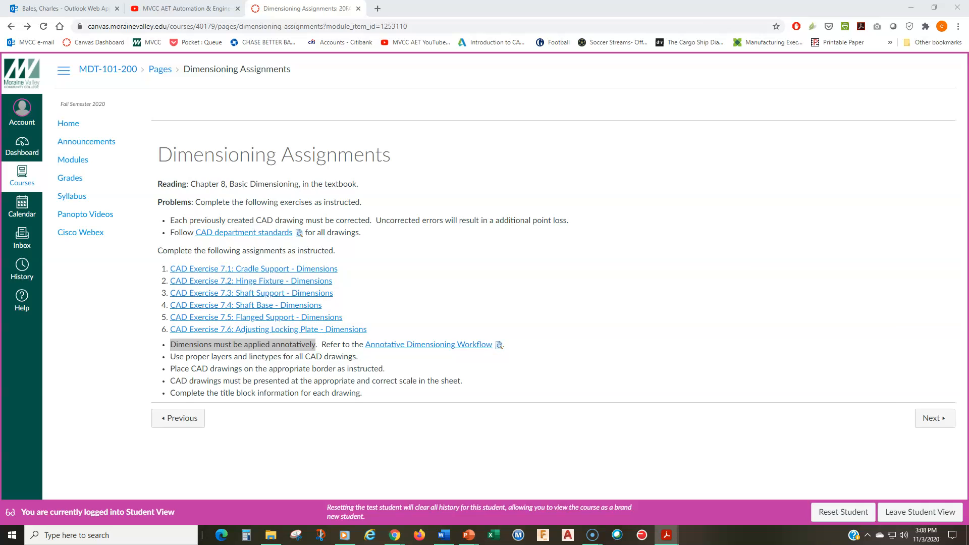
pyautogui.click(428, 345)
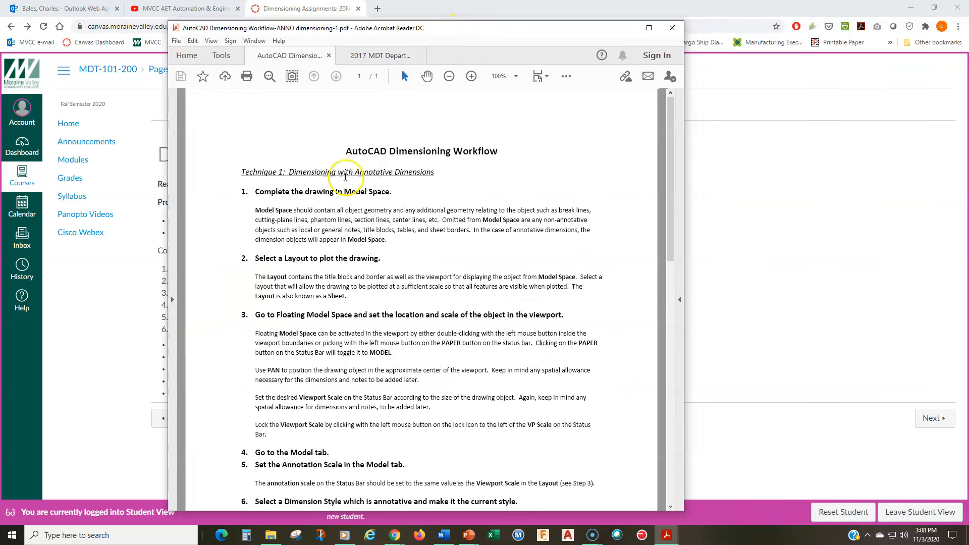
# Step: Scroll the AutoCAD Dimensioning Workflow PDF down through annotative dimensioning steps 1 to 8
pyautogui.scroll(-3)
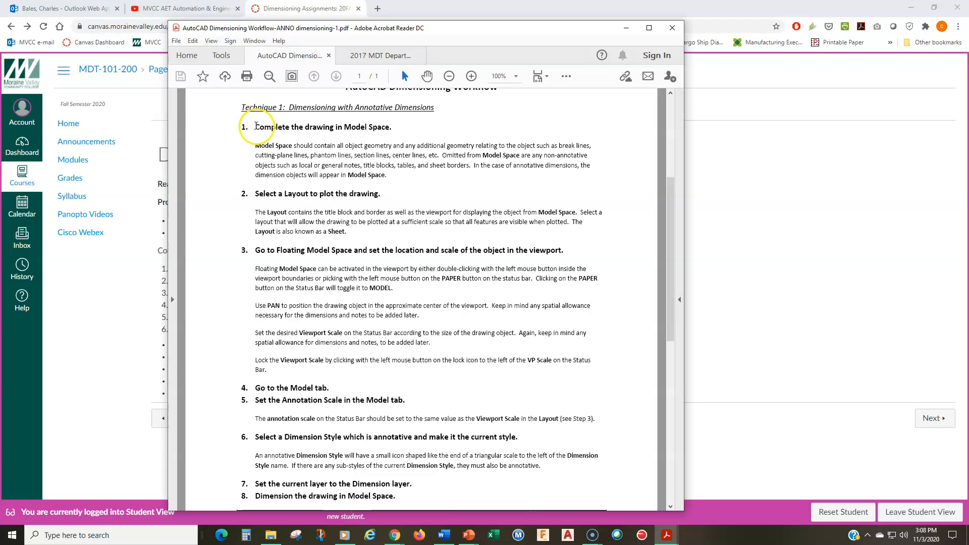
pyautogui.scroll(-3)
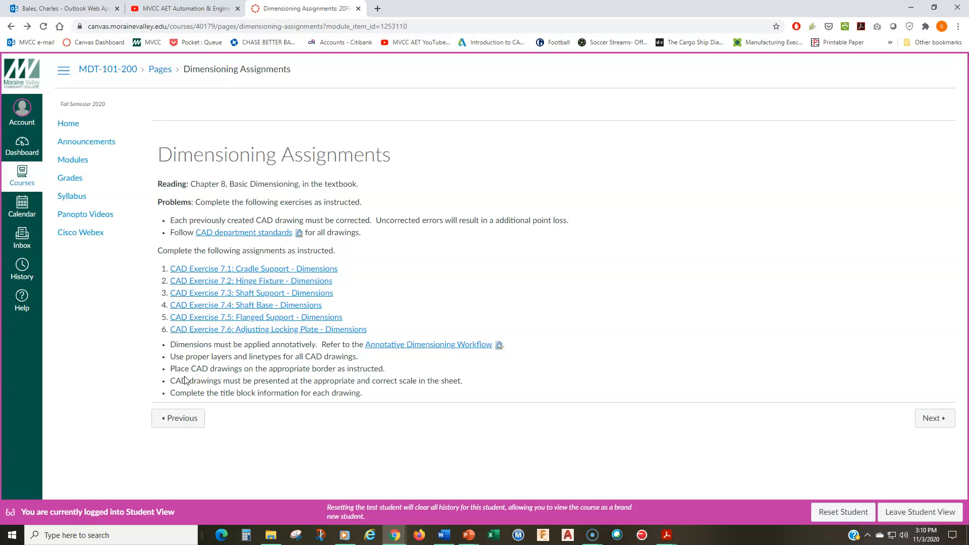
pyautogui.moveTo(105, 358)
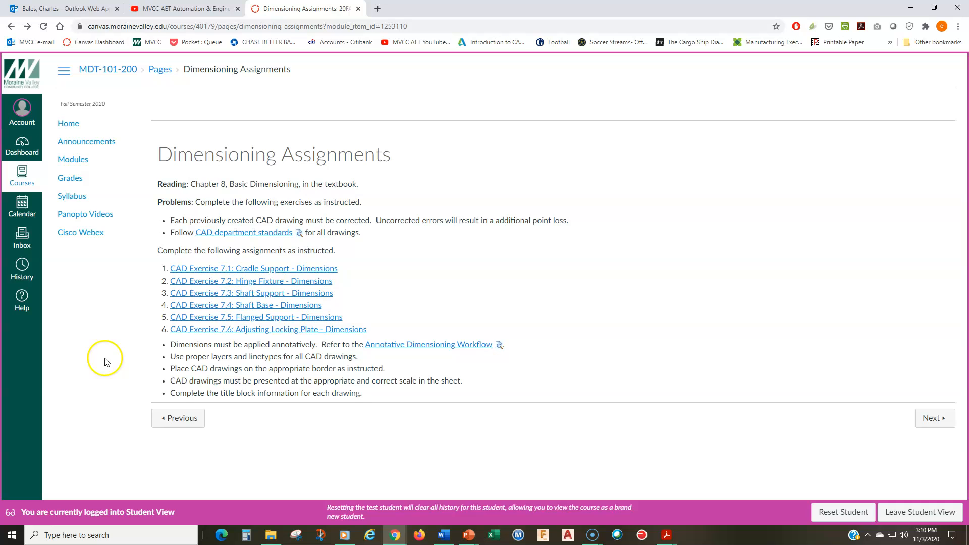
pyautogui.moveTo(252, 281)
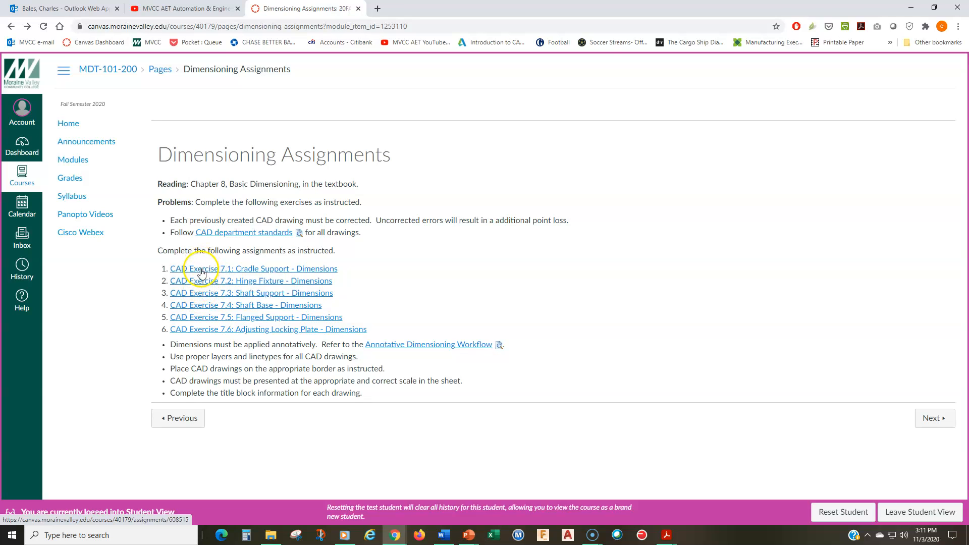
pyautogui.moveTo(166, 321)
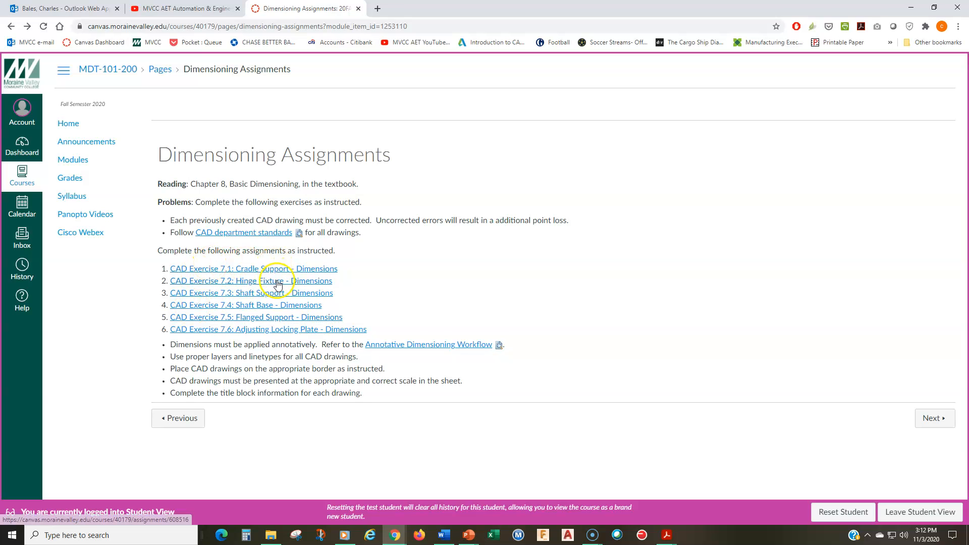
pyautogui.moveTo(210, 322)
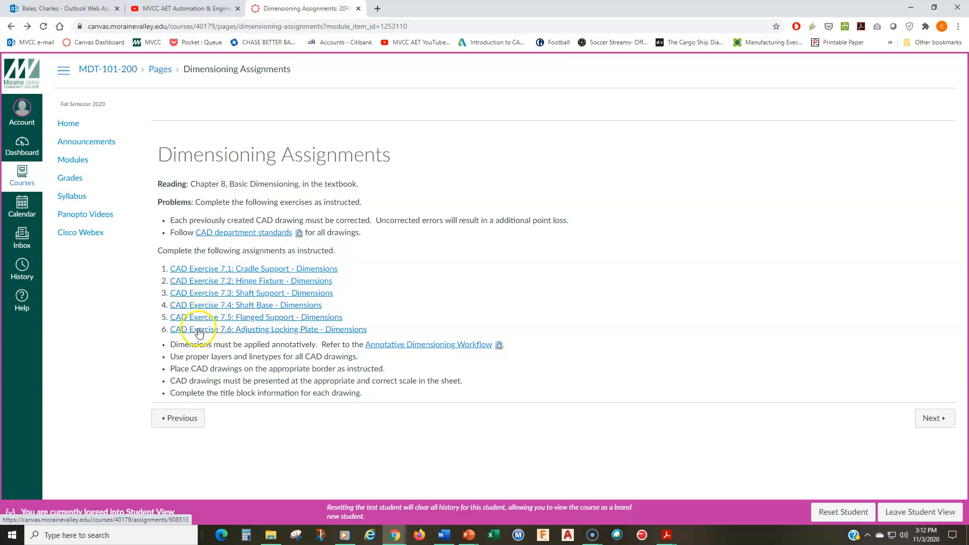
pyautogui.moveTo(284, 334)
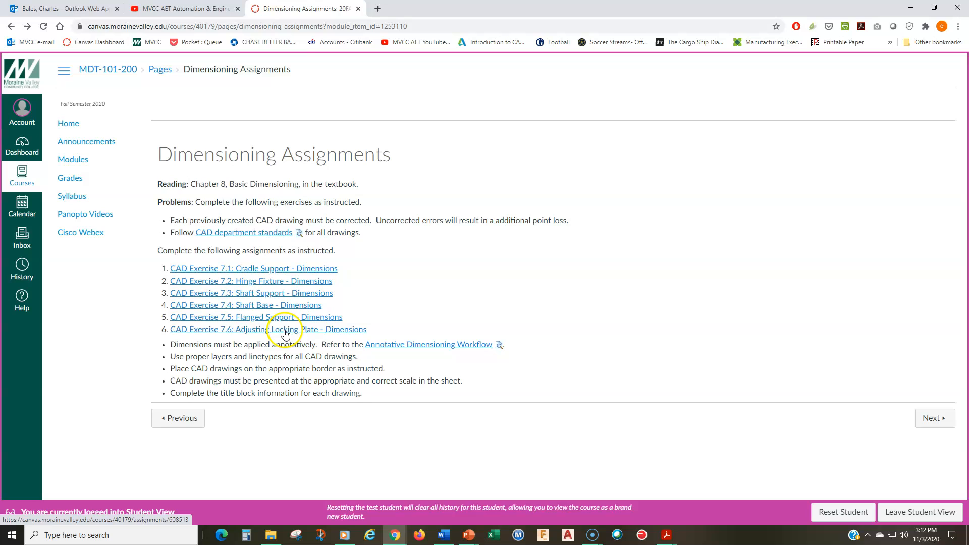
pyautogui.moveTo(294, 332)
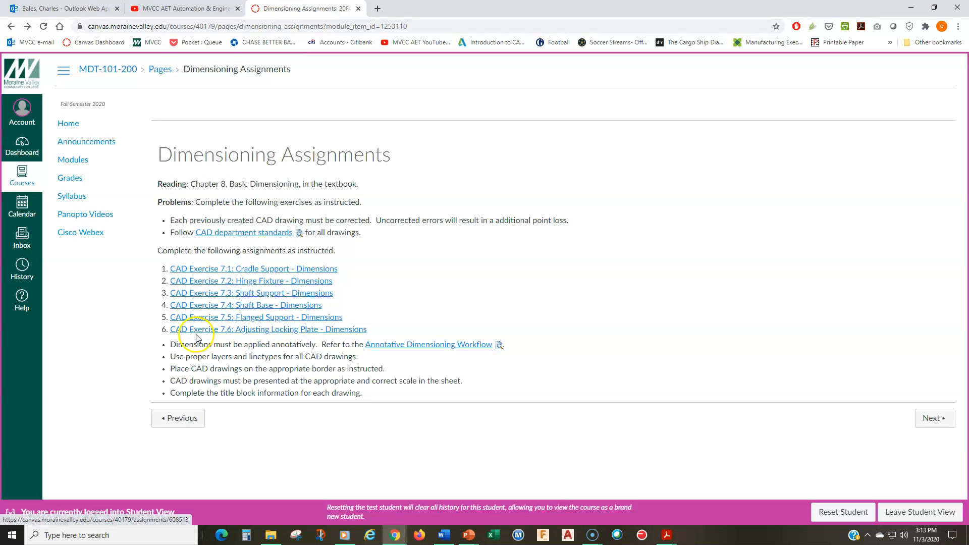
pyautogui.moveTo(288, 334)
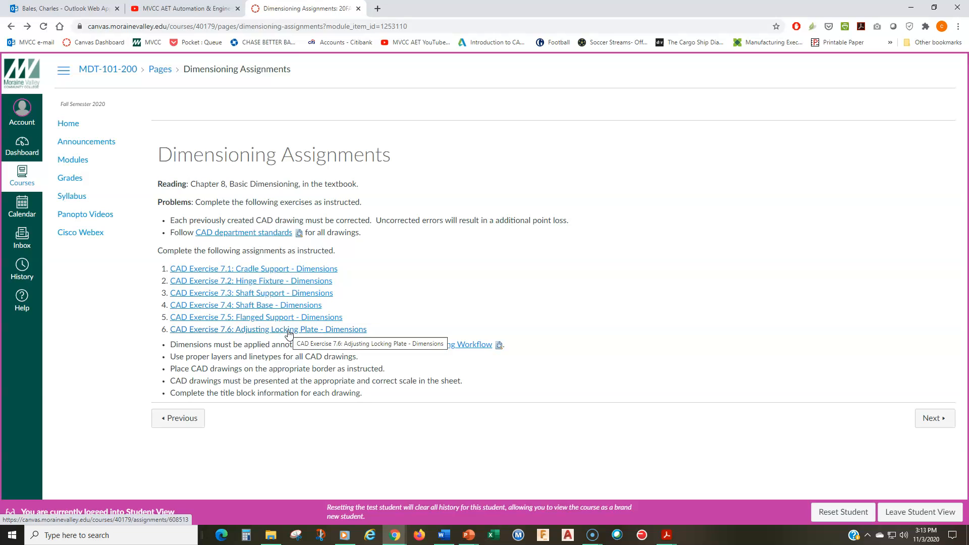
pyautogui.moveTo(317, 346)
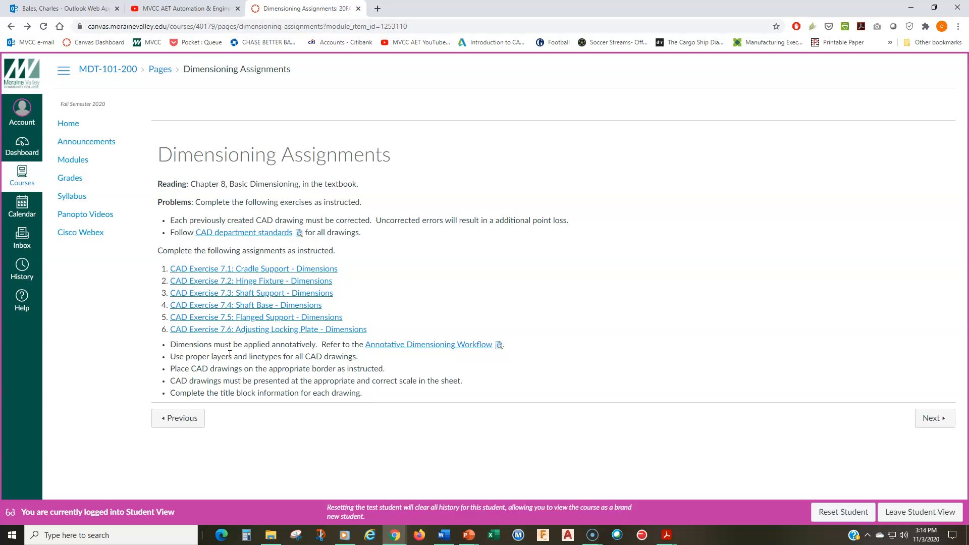
pyautogui.moveTo(17, 525)
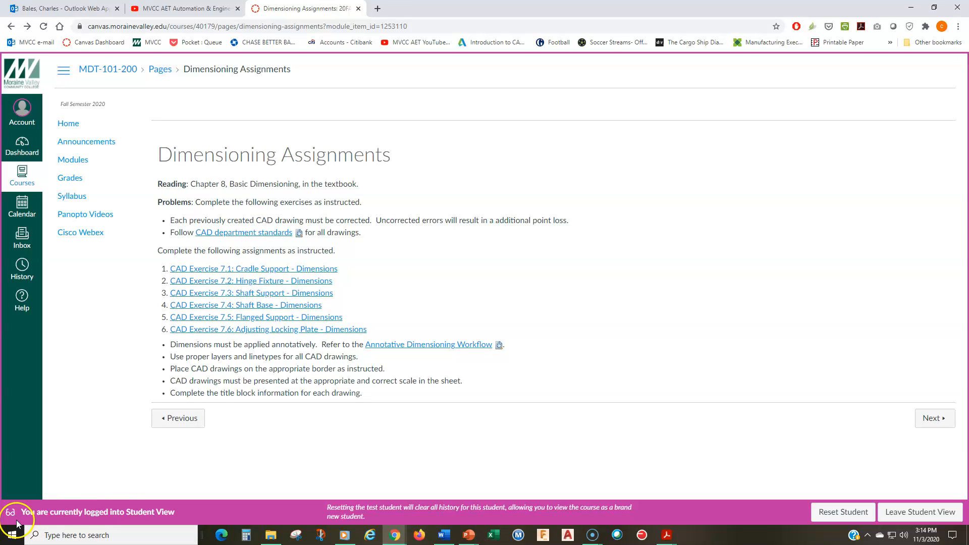